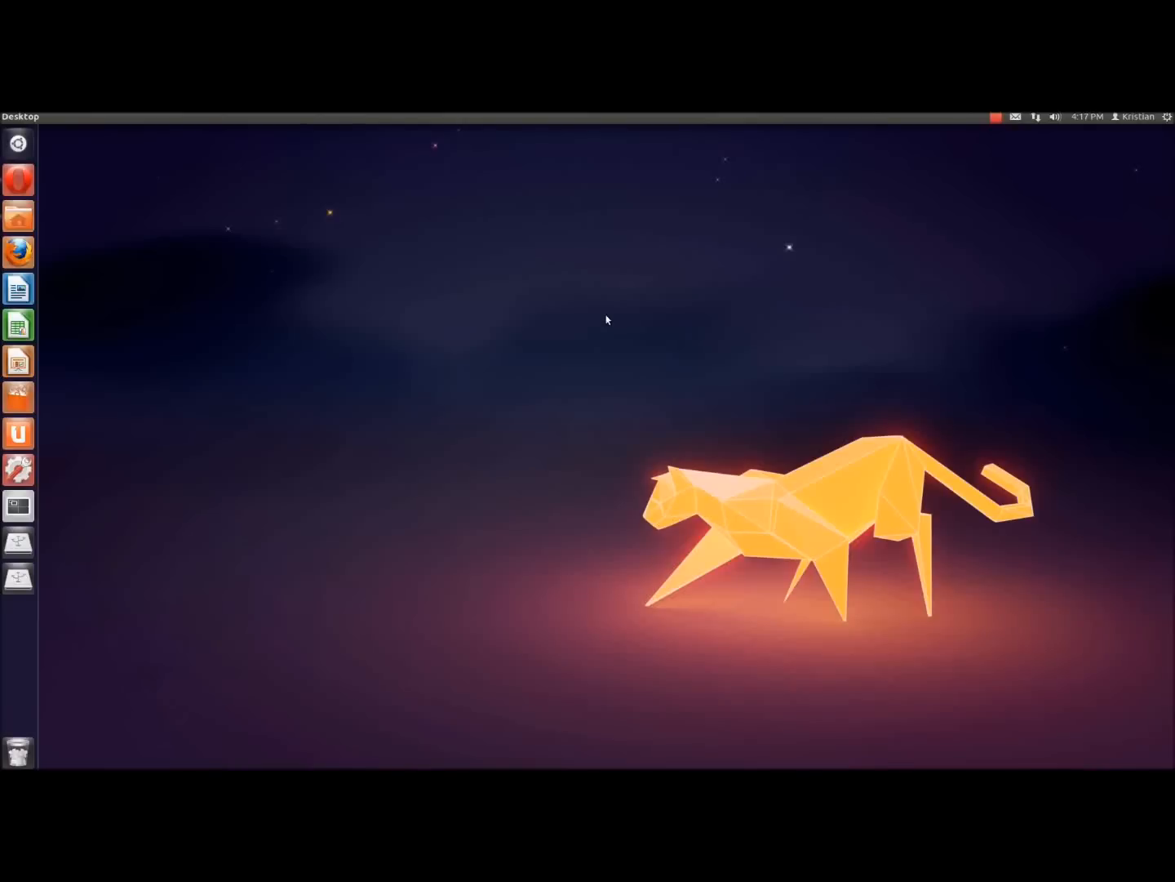
mouse_move(617, 425)
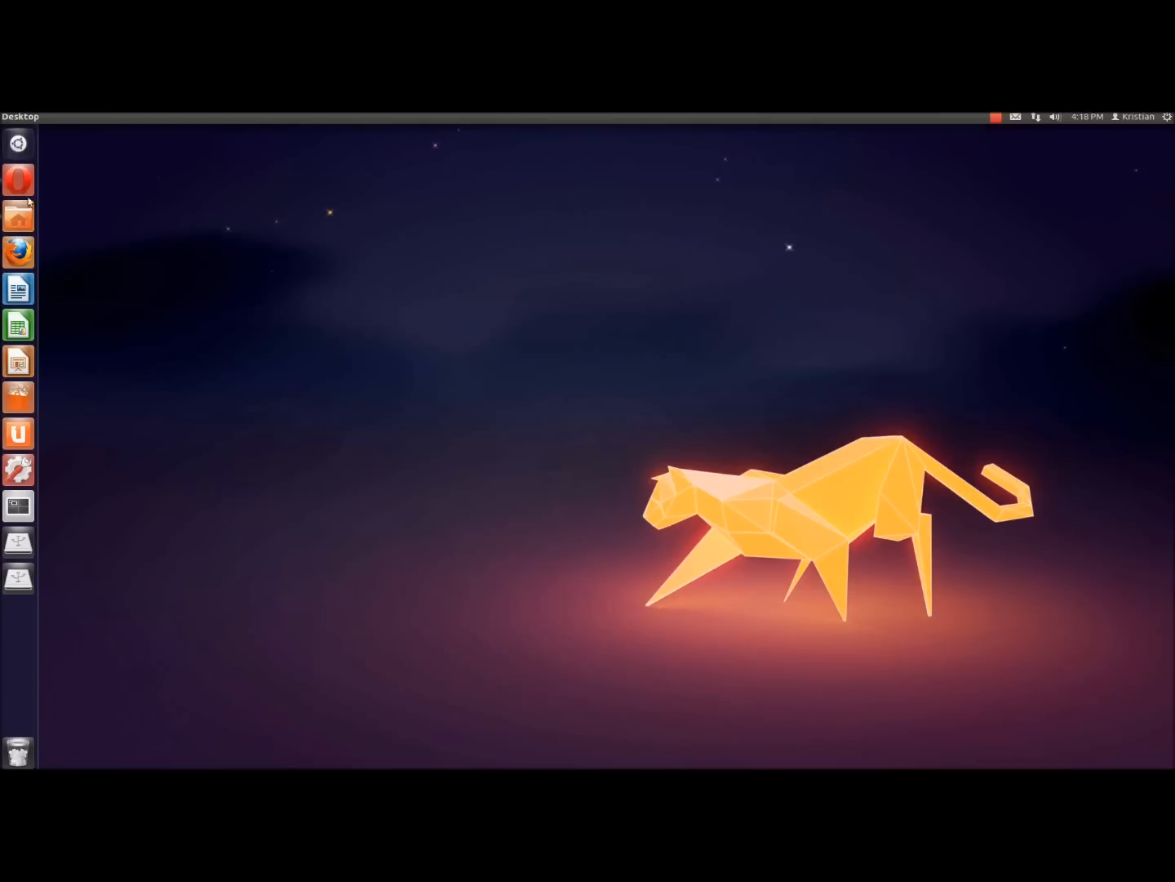
Step: Launch Opera, reach the TeamSpeak 3 downloads page and request the Linux Client amd64 download
click(18, 178)
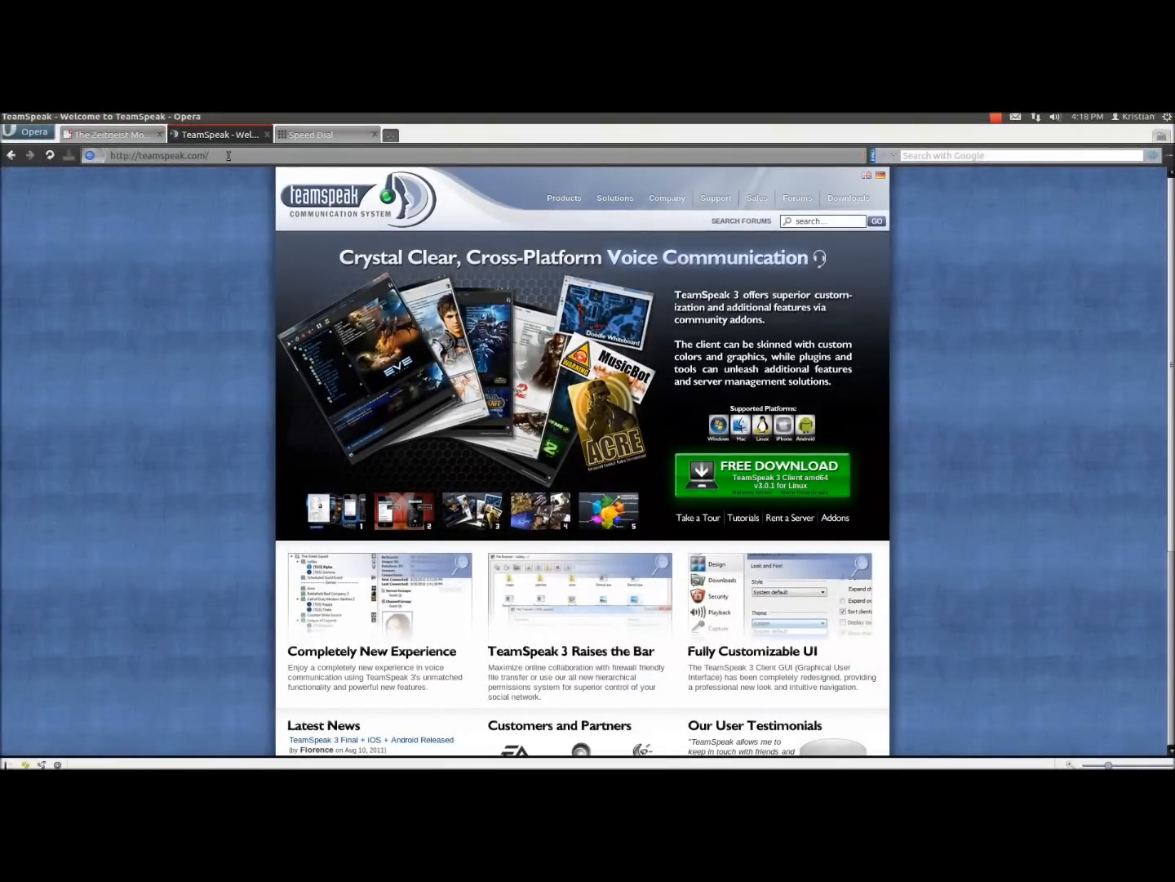
click(716, 198)
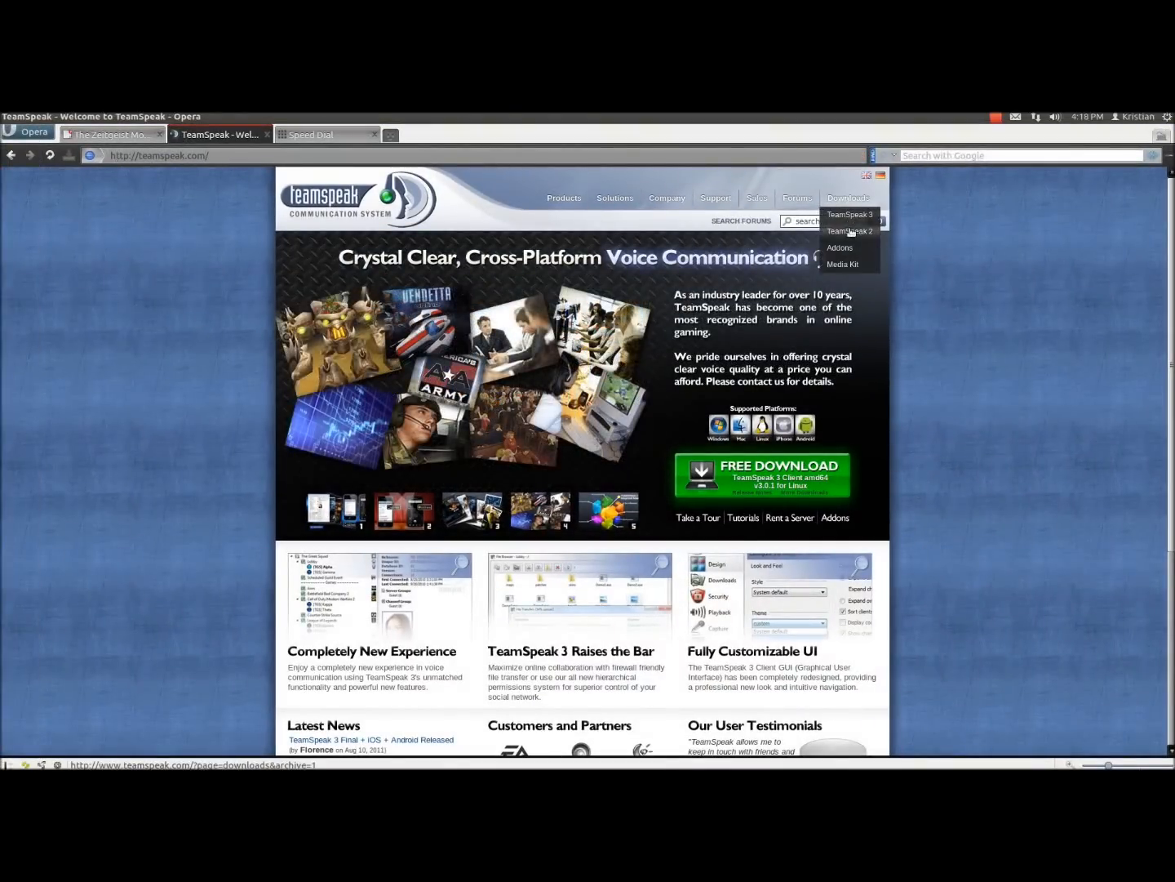
click(850, 215)
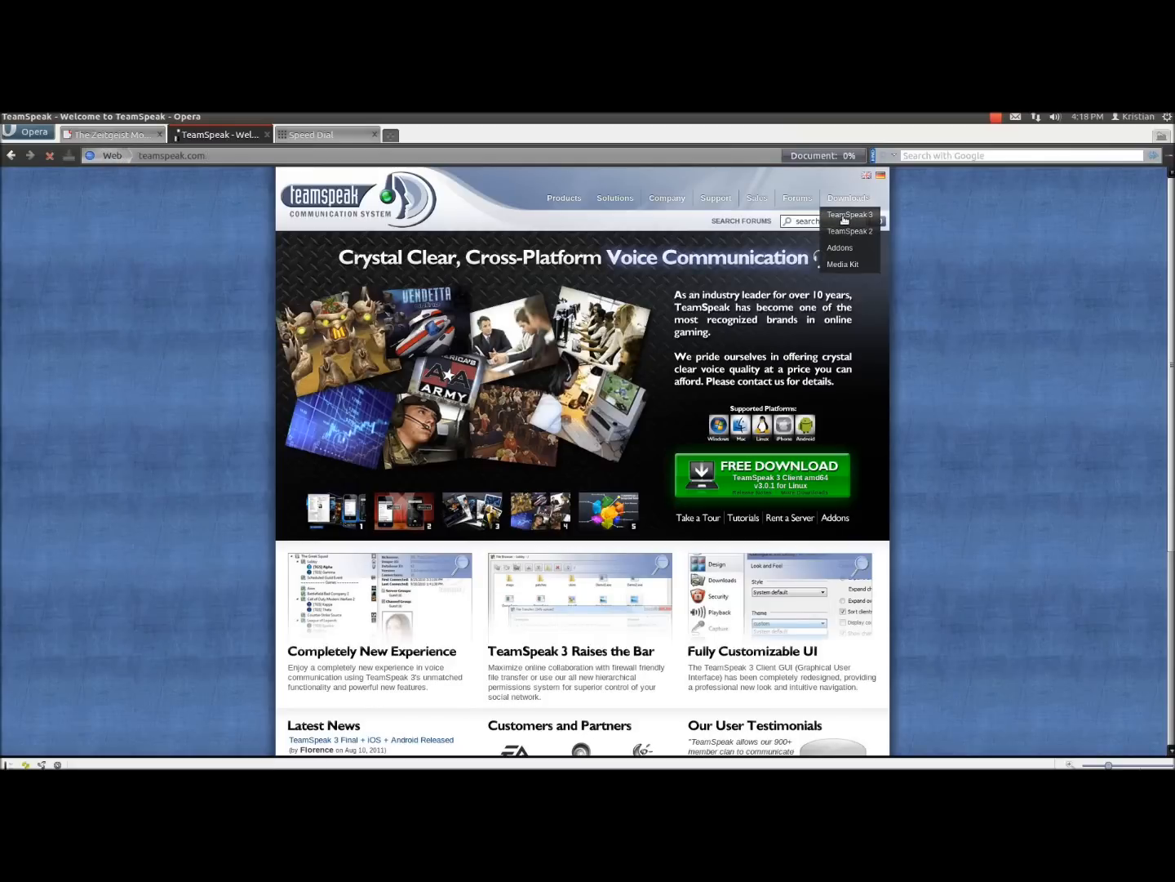
click(850, 214)
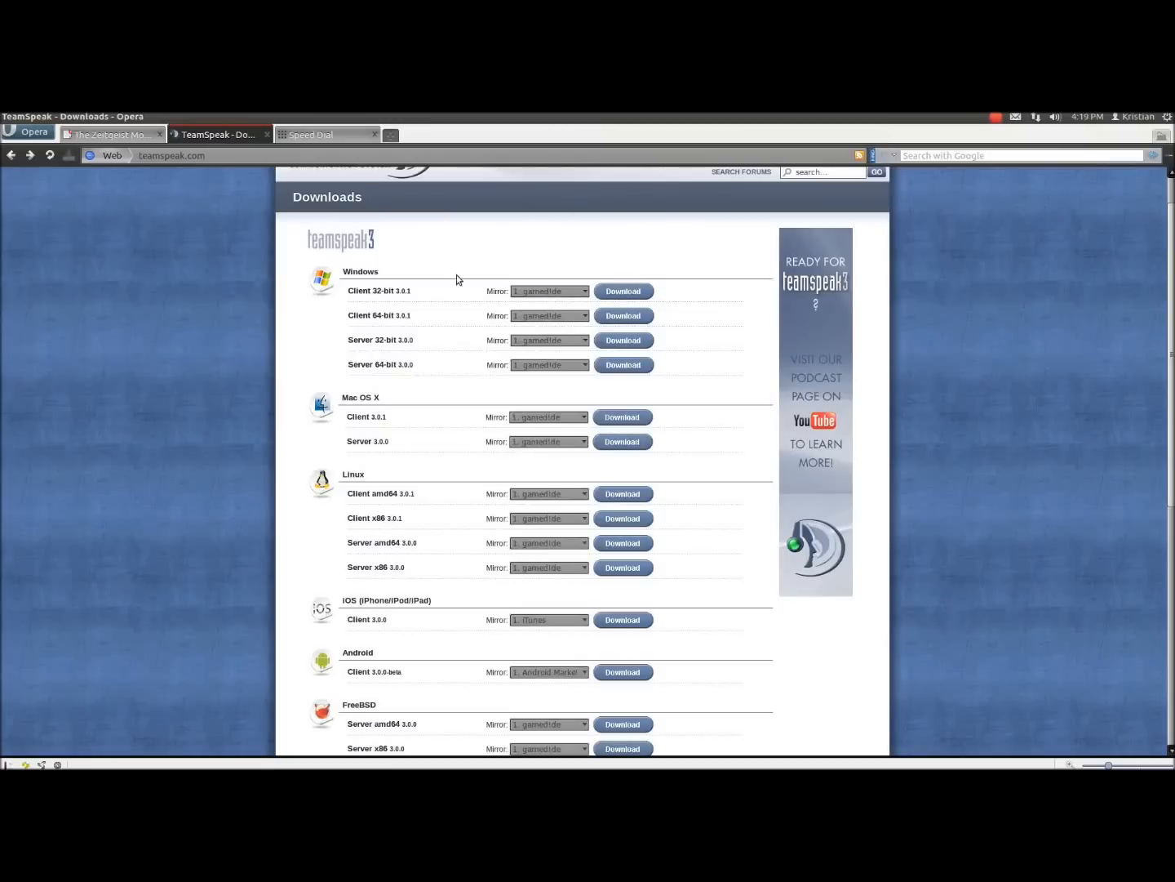
mouse_move(309, 326)
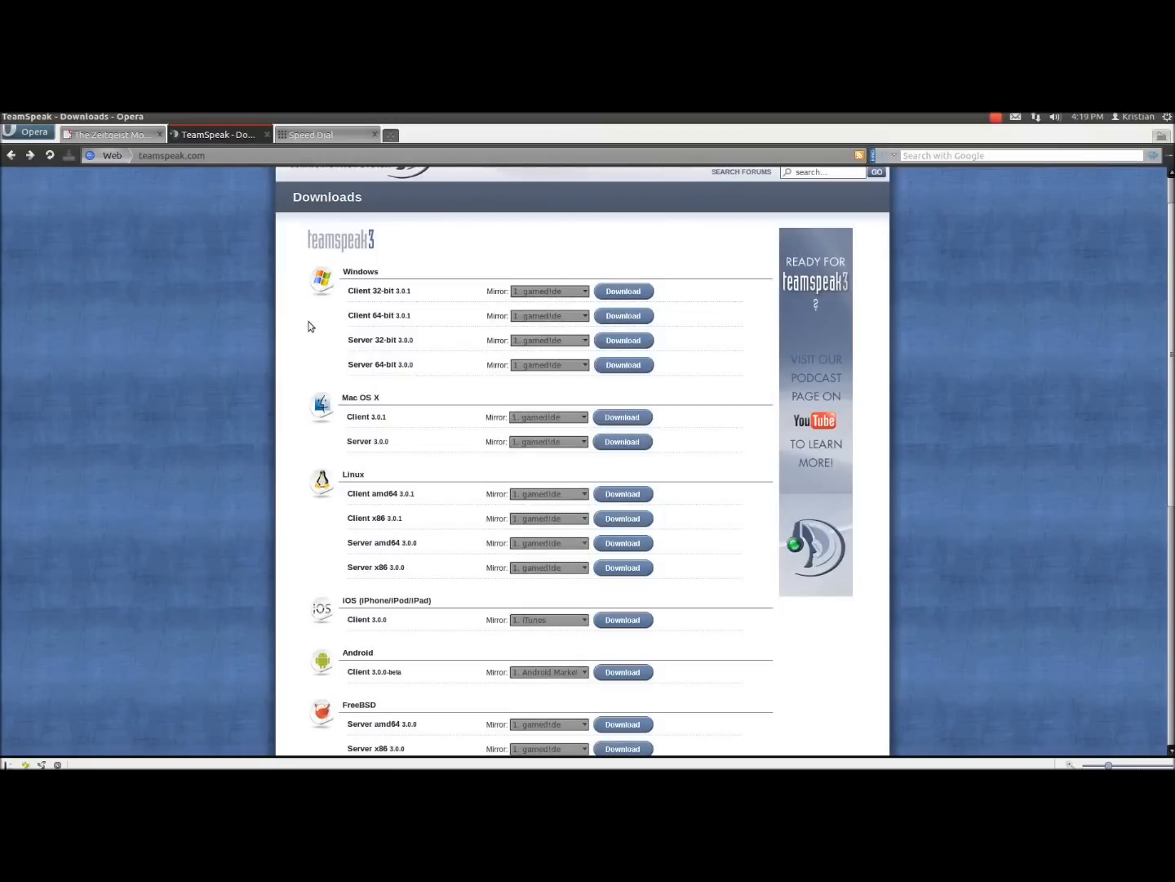
mouse_move(300, 330)
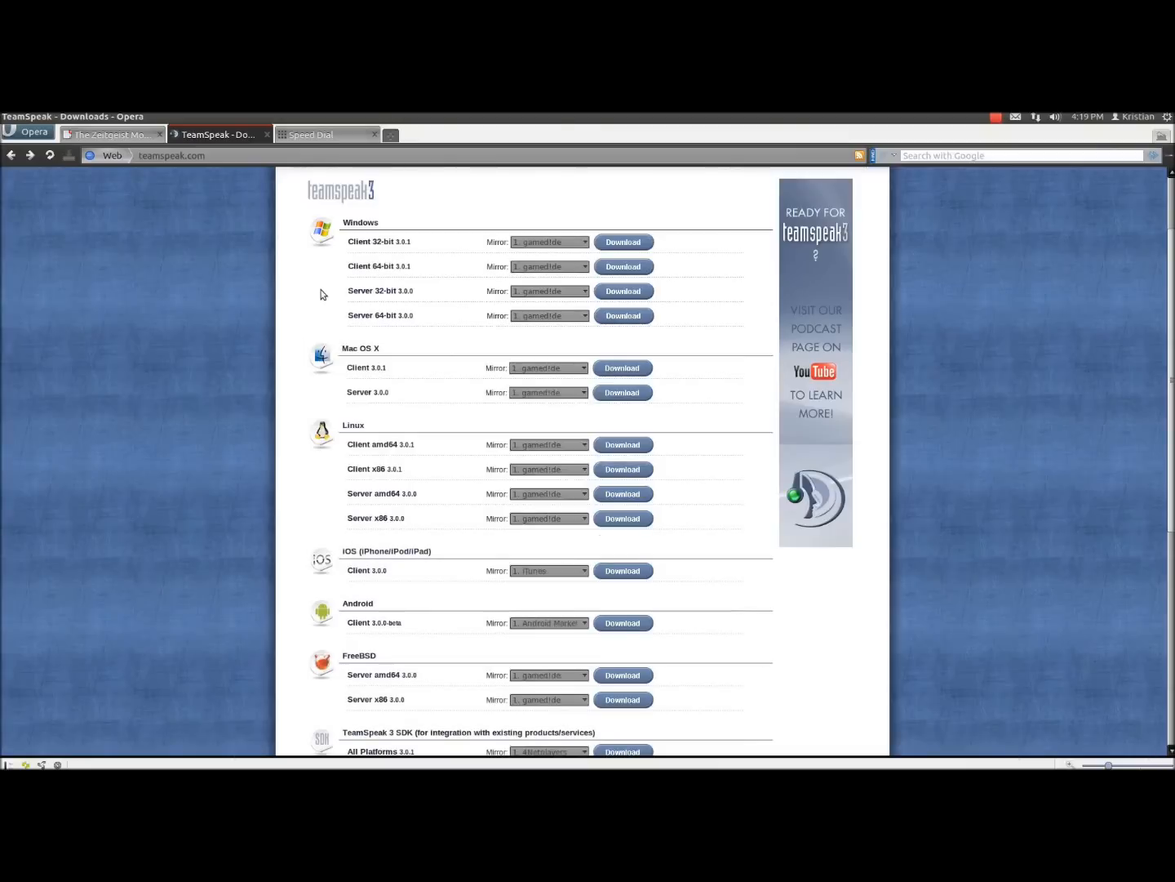
mouse_move(338, 439)
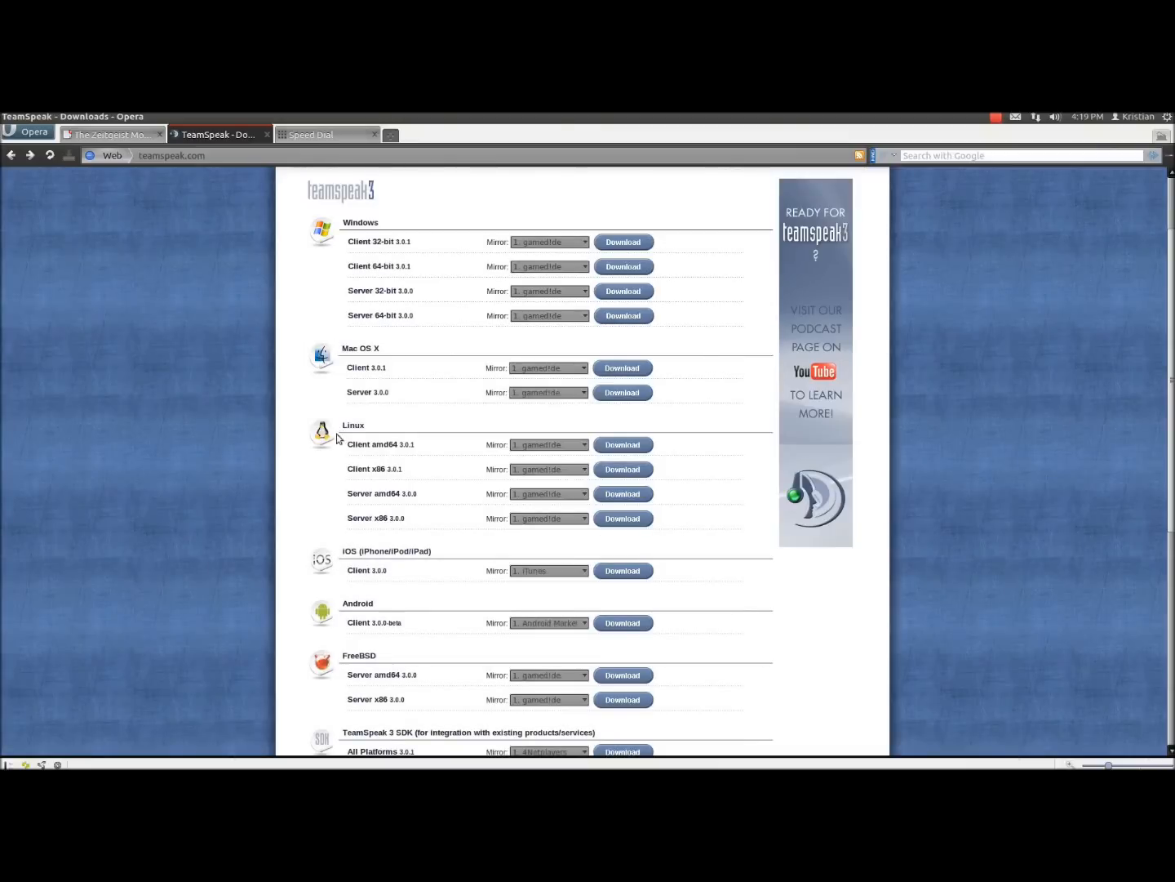
mouse_move(331, 583)
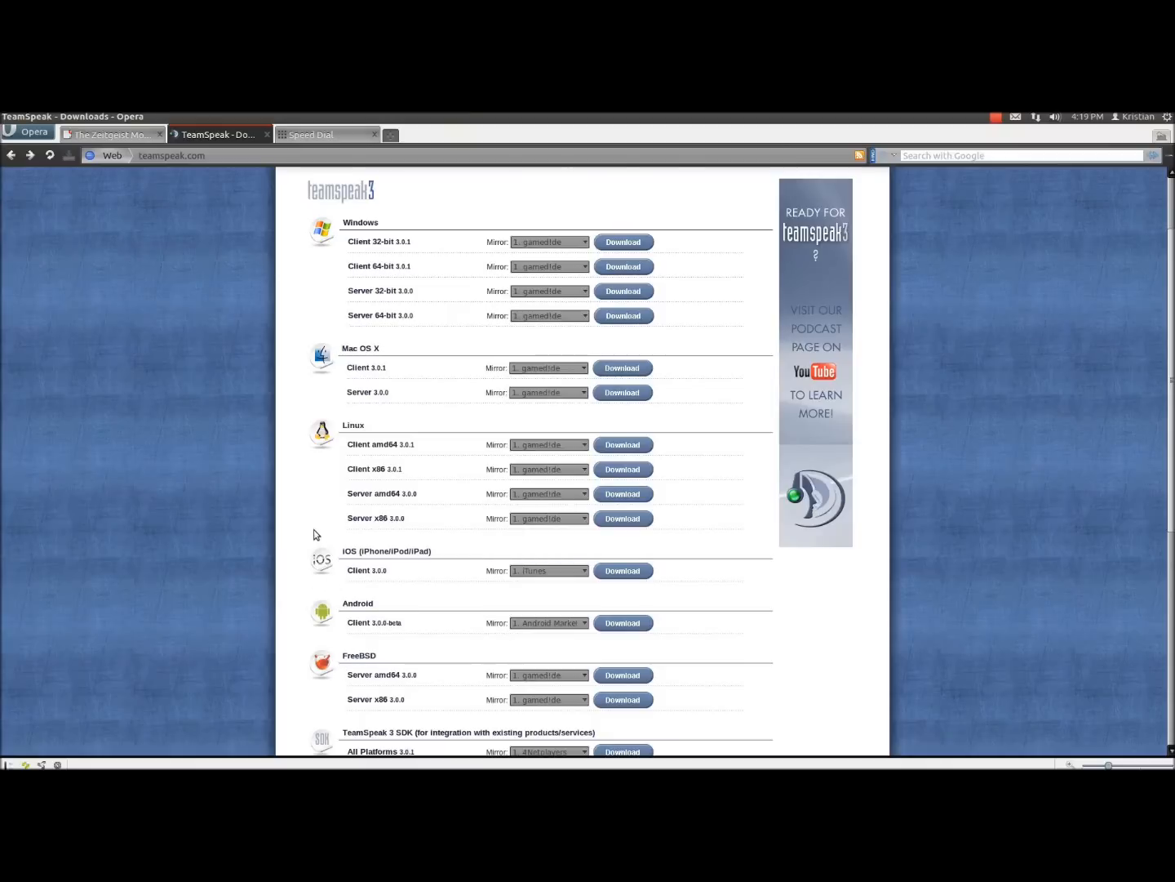
mouse_move(343, 457)
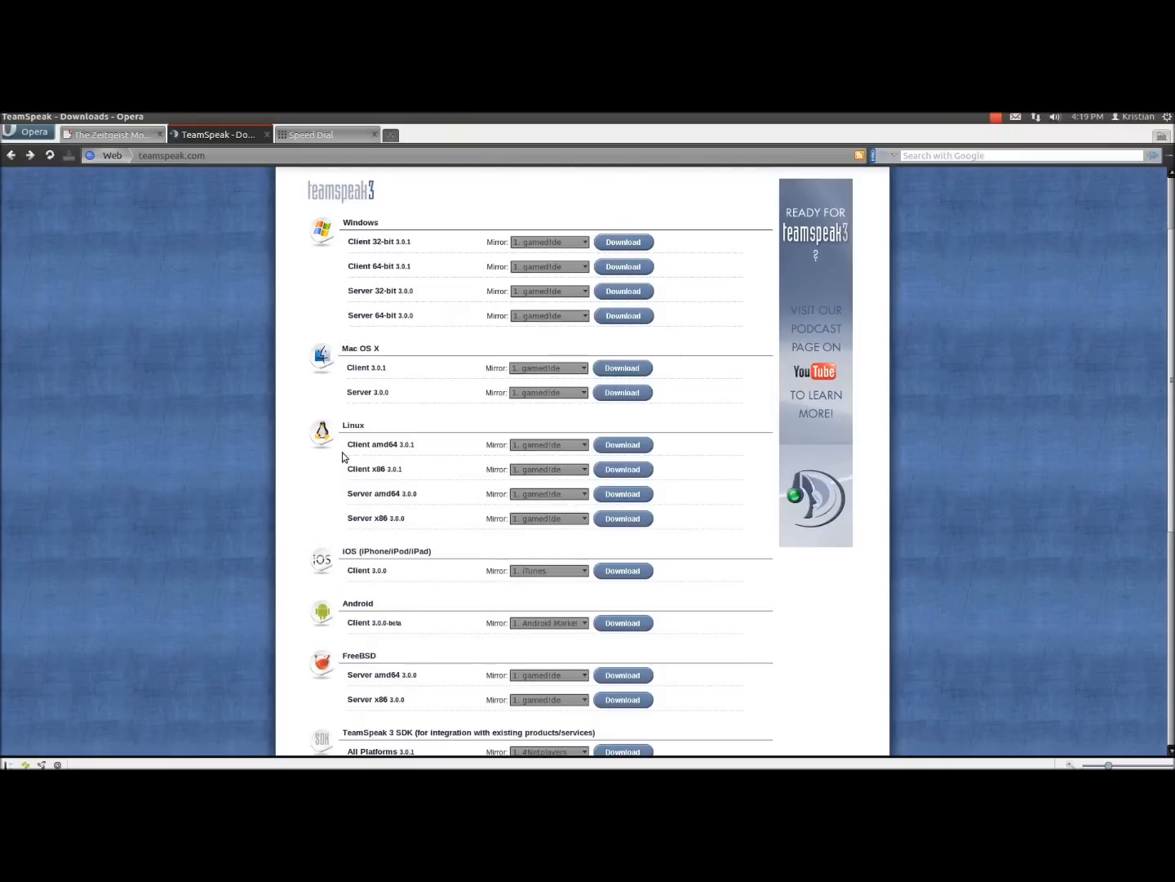
mouse_move(377, 454)
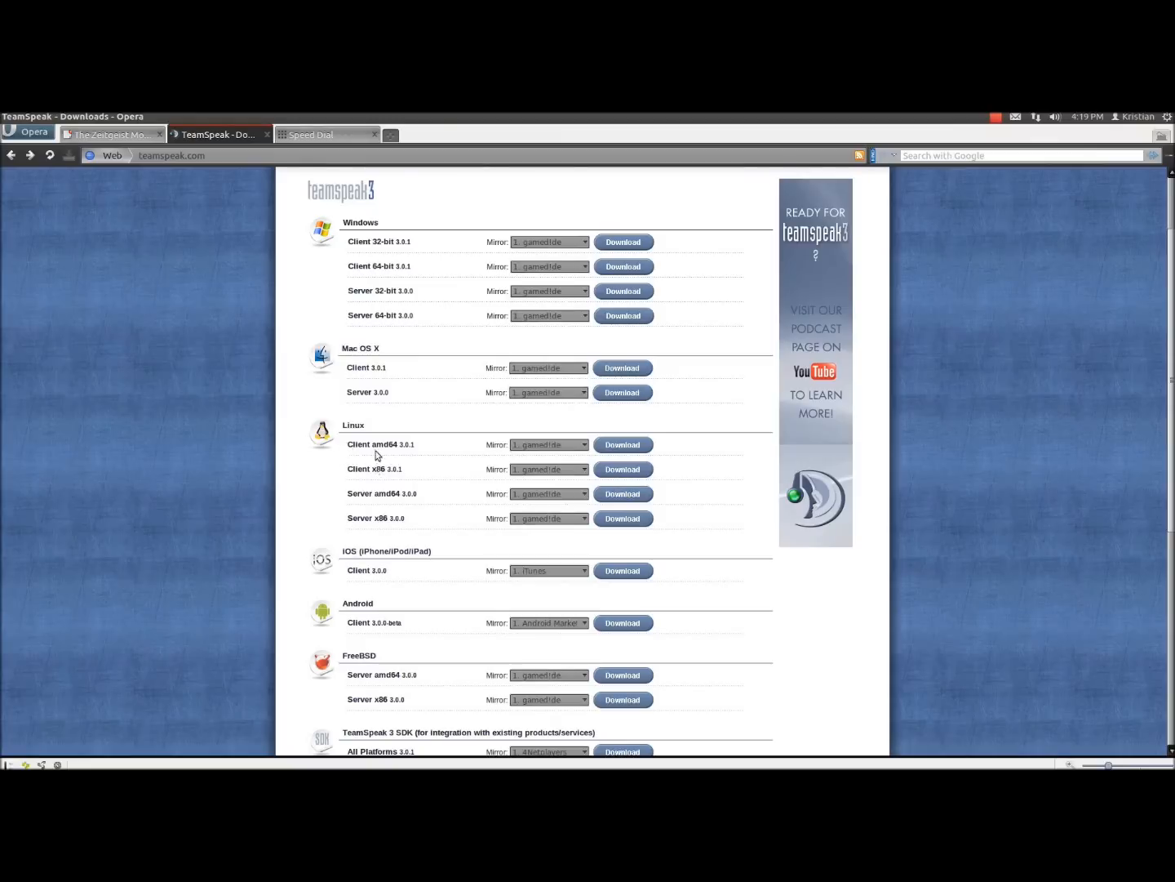
click(623, 444)
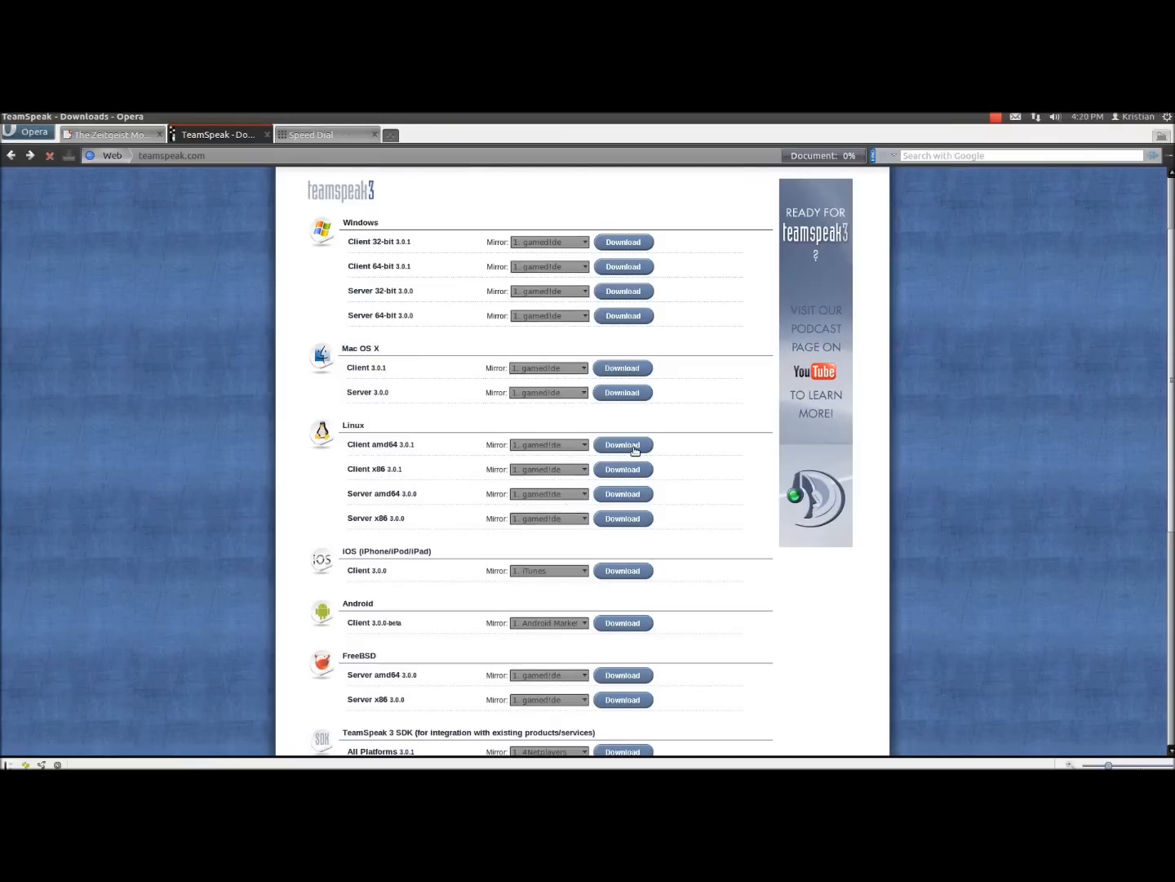
Step: Tick 'I agree.' on the TeamSpeak licence and submit it to reach the thank-you page
click(623, 445)
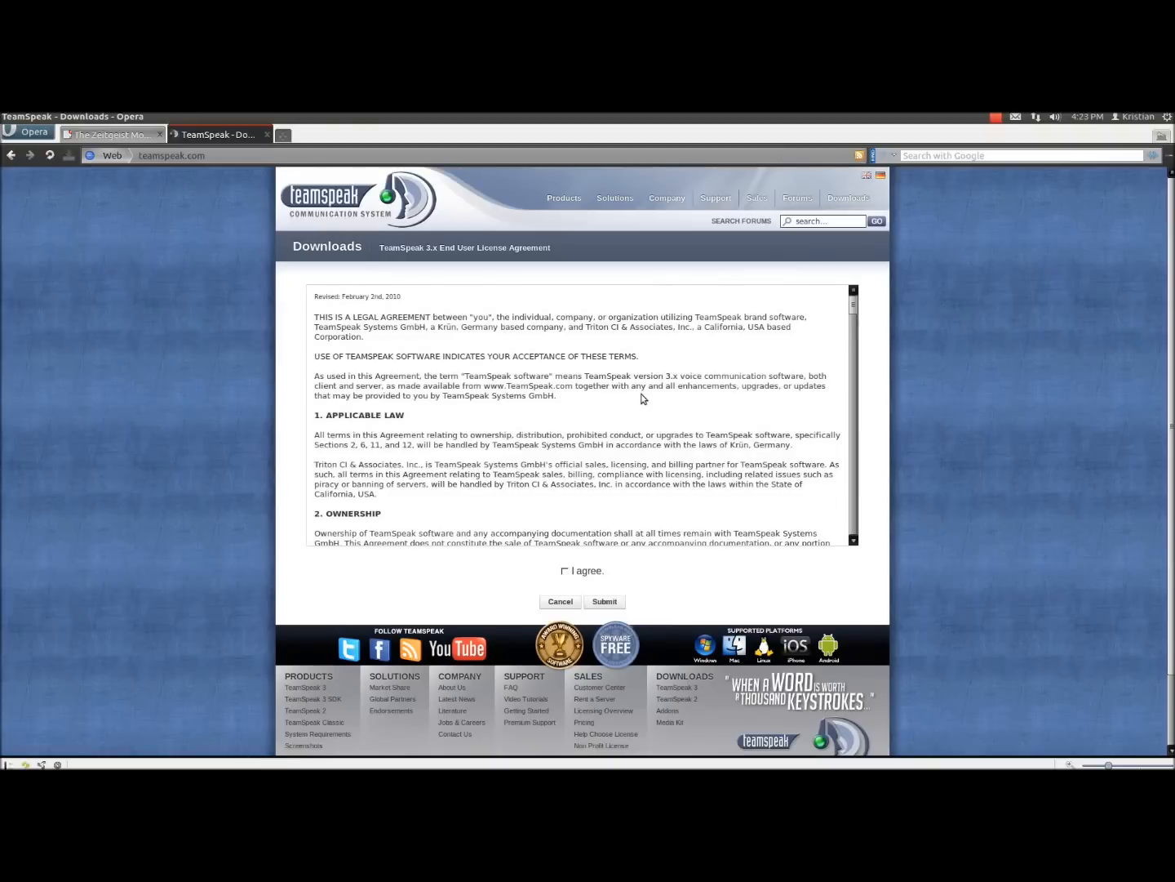
mouse_move(764, 385)
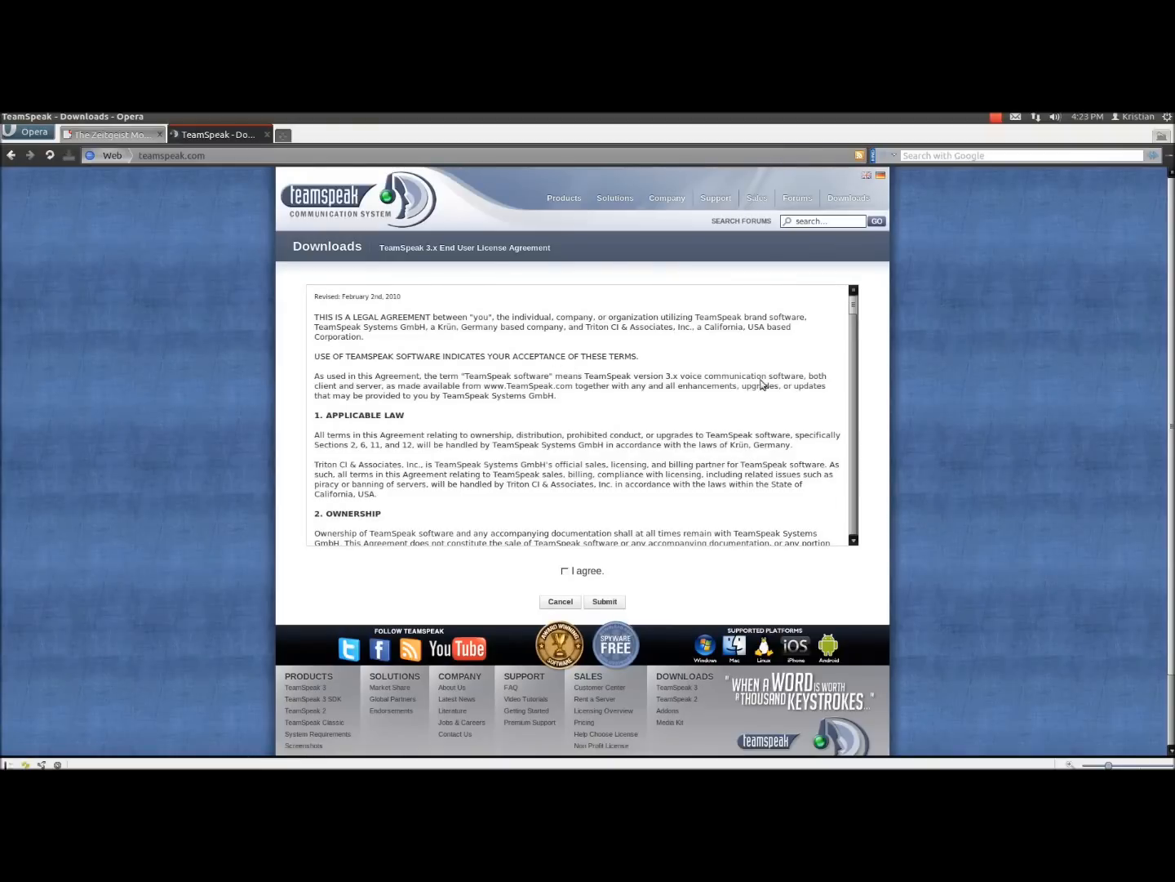
scroll(down, 3)
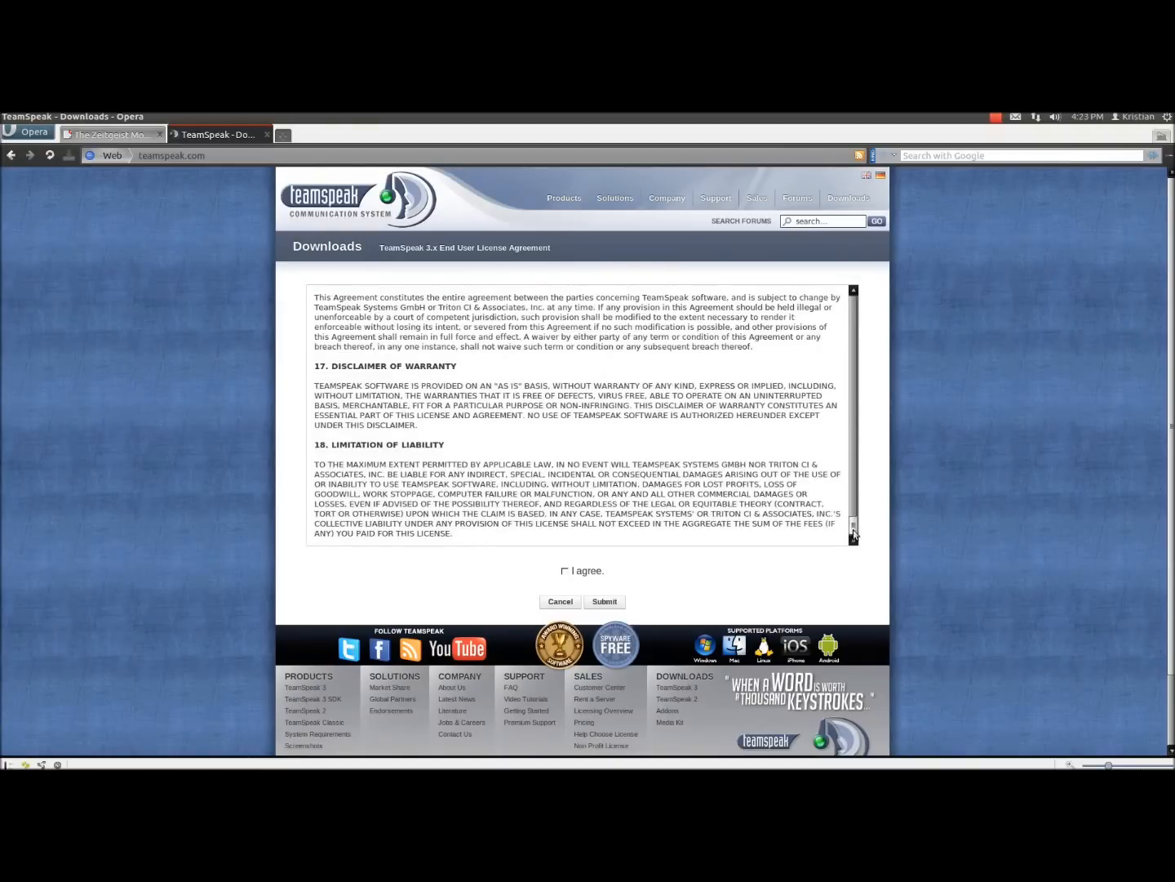
click(564, 570)
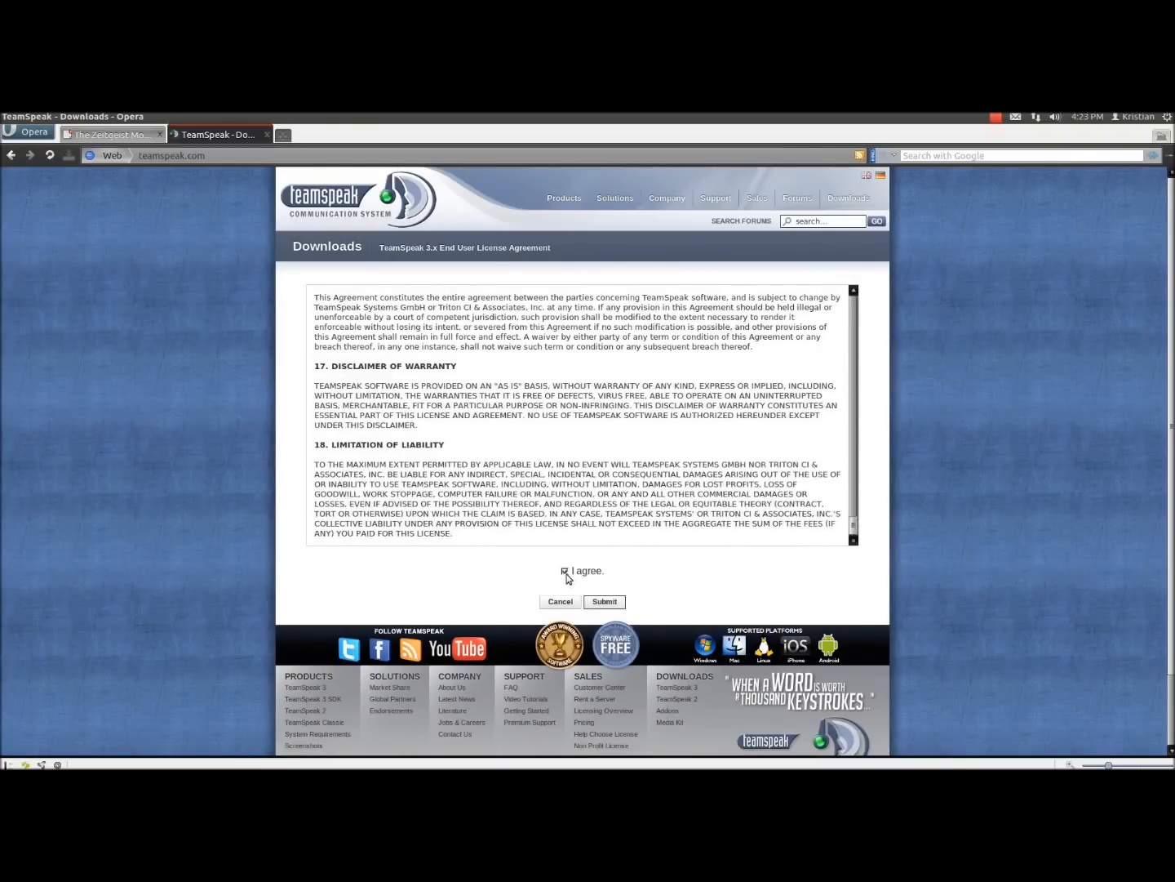
click(604, 601)
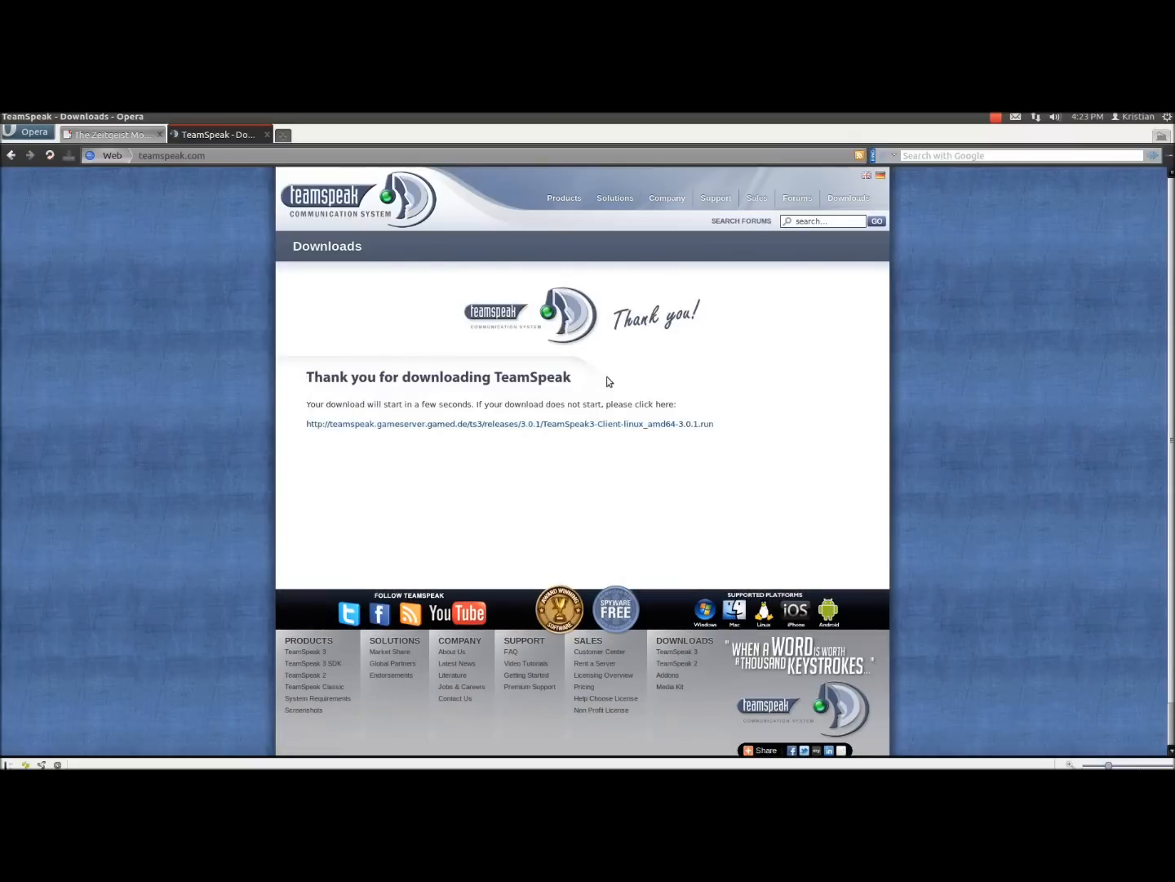
Step: Start the installer download and save the .run file into the Downloads folder
click(508, 422)
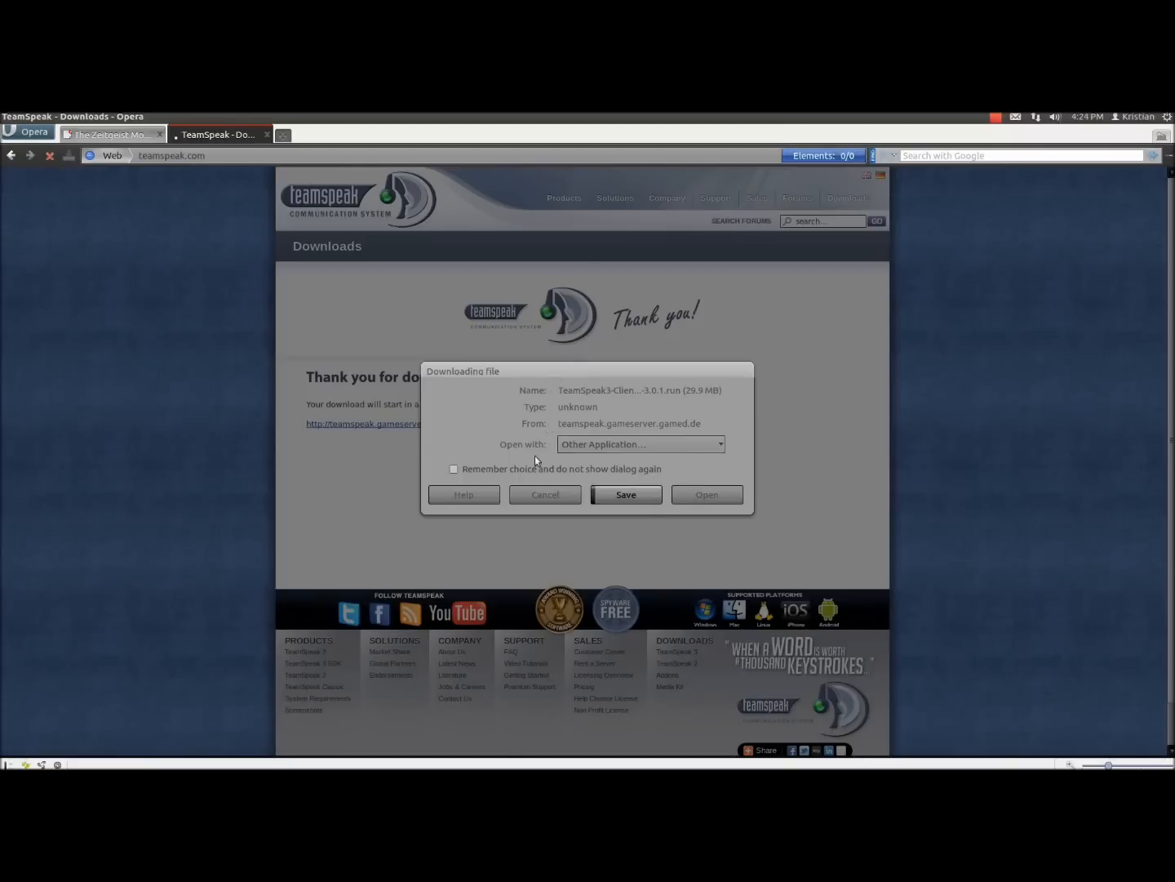
click(625, 494)
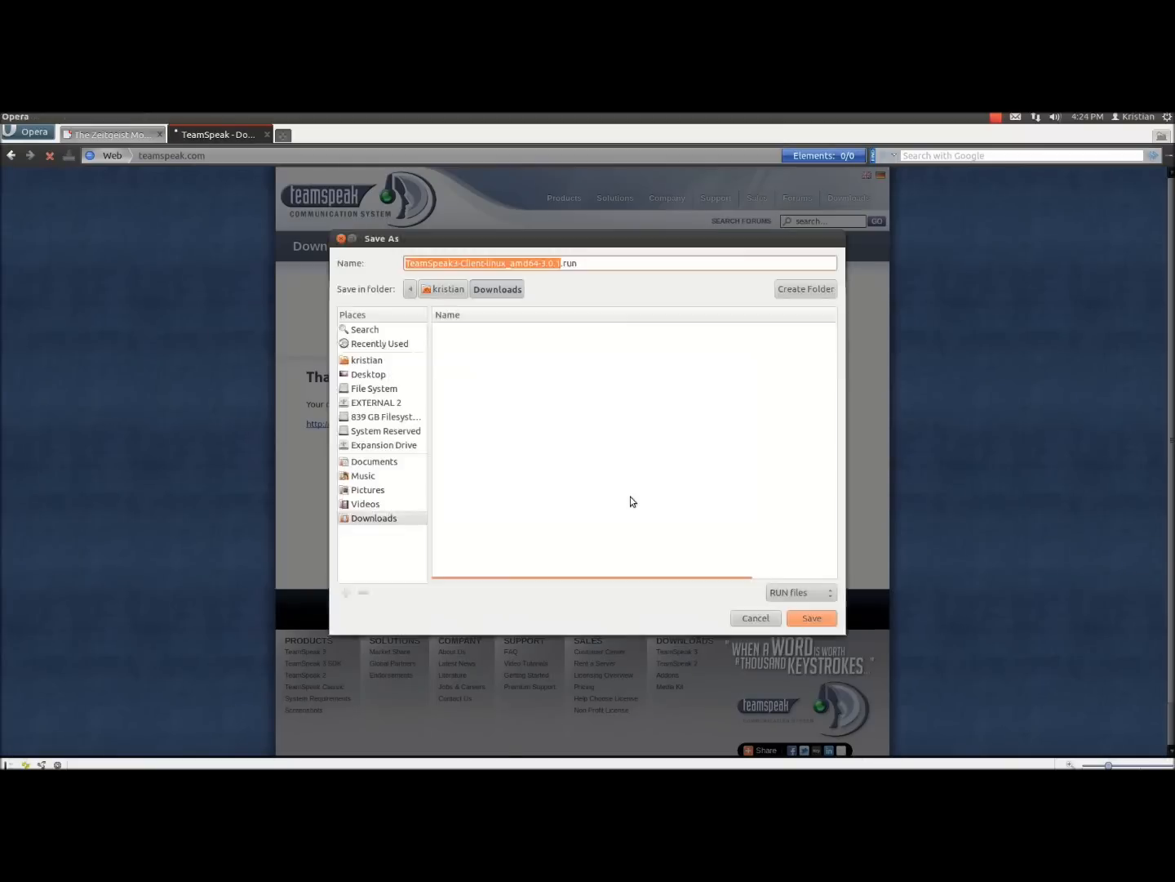
mouse_move(470, 366)
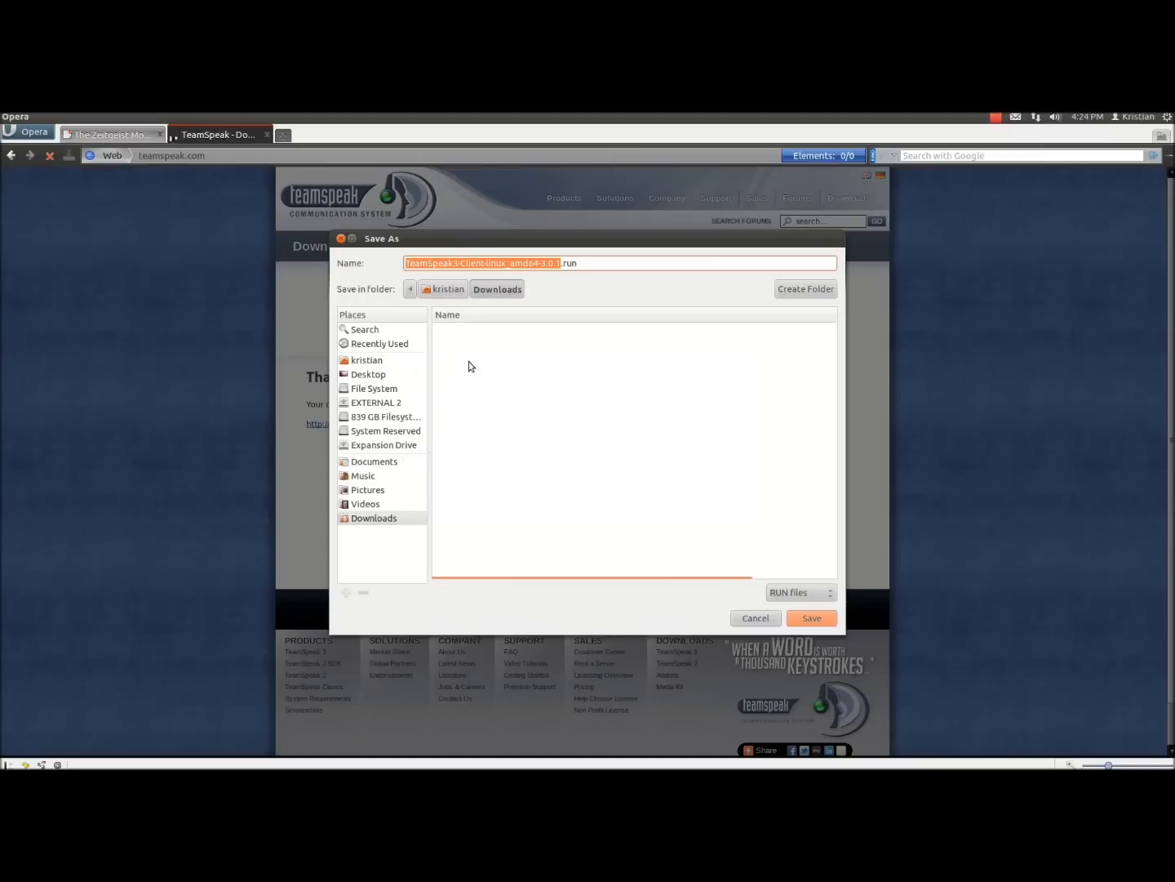
mouse_move(541, 402)
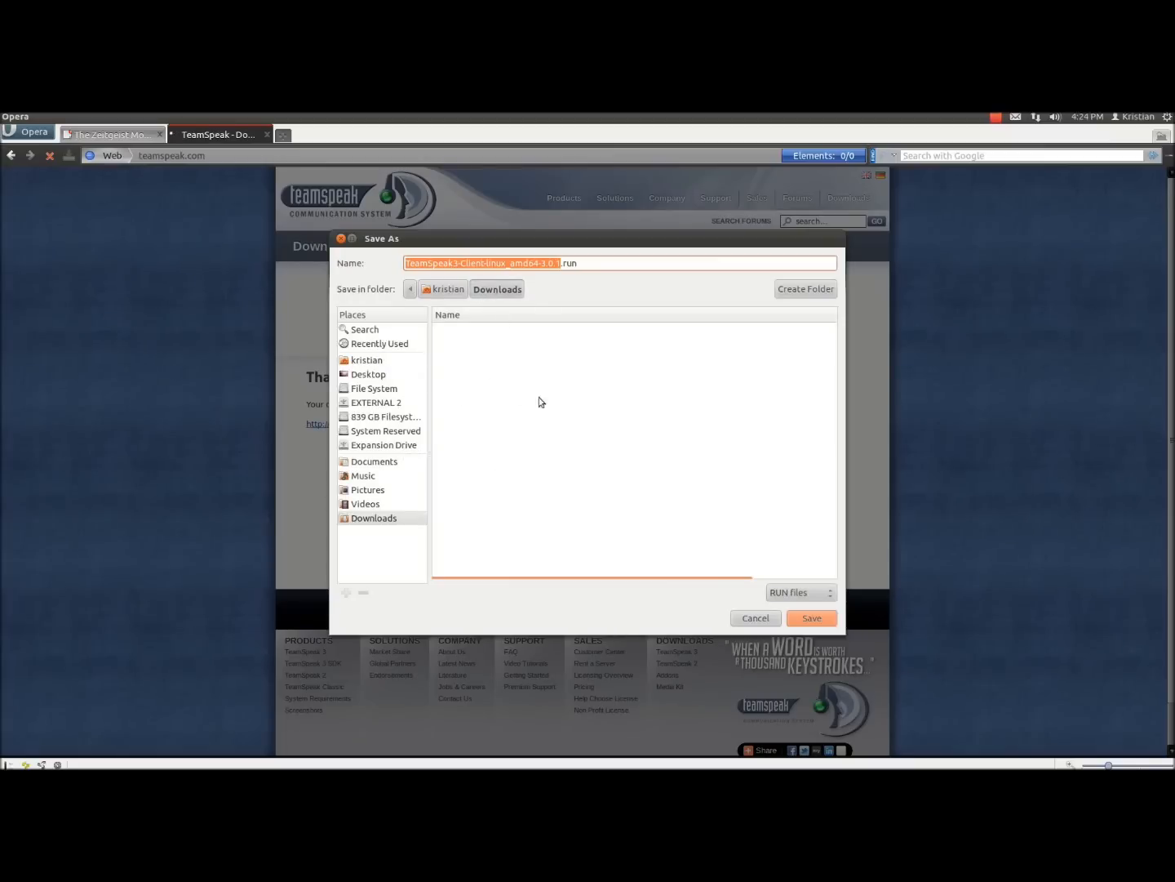
click(811, 618)
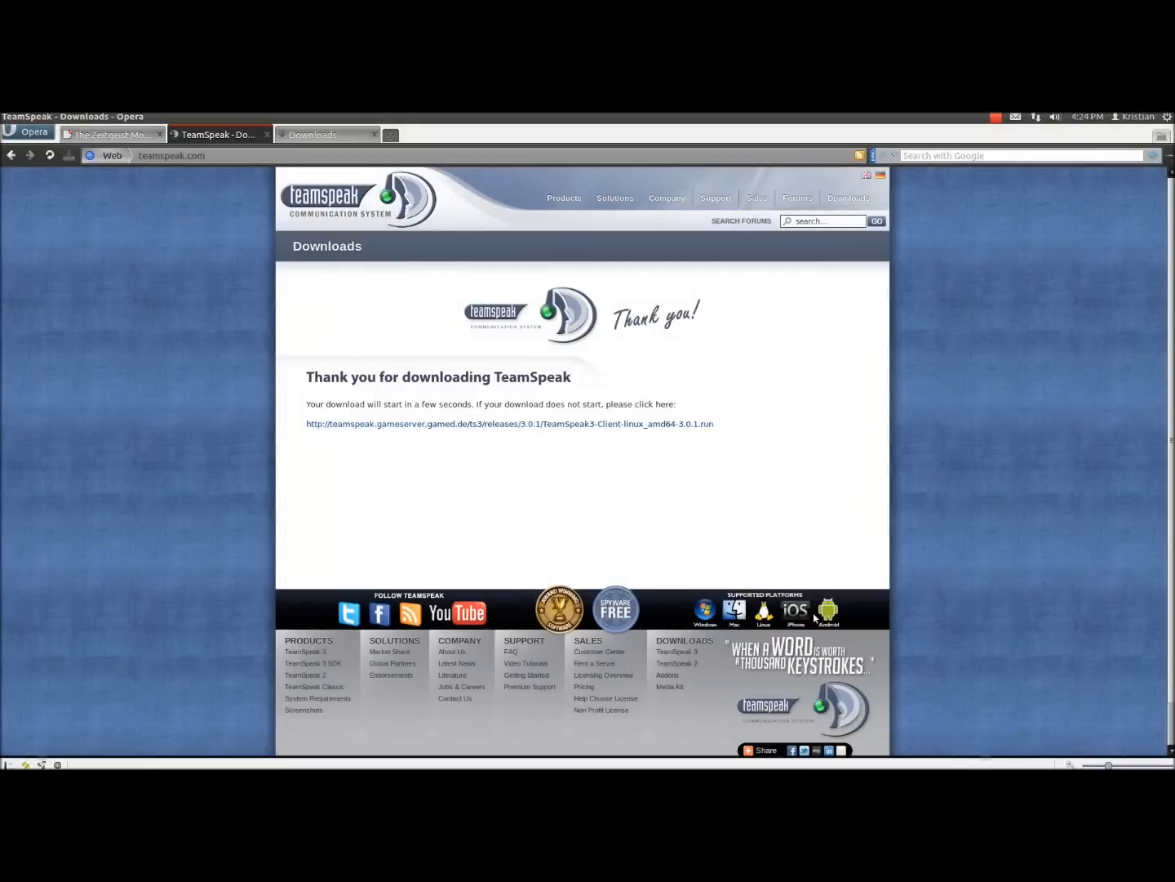
Step: Show Opera's downloads list confirming the 29.9 MB installer transfer is done
click(326, 134)
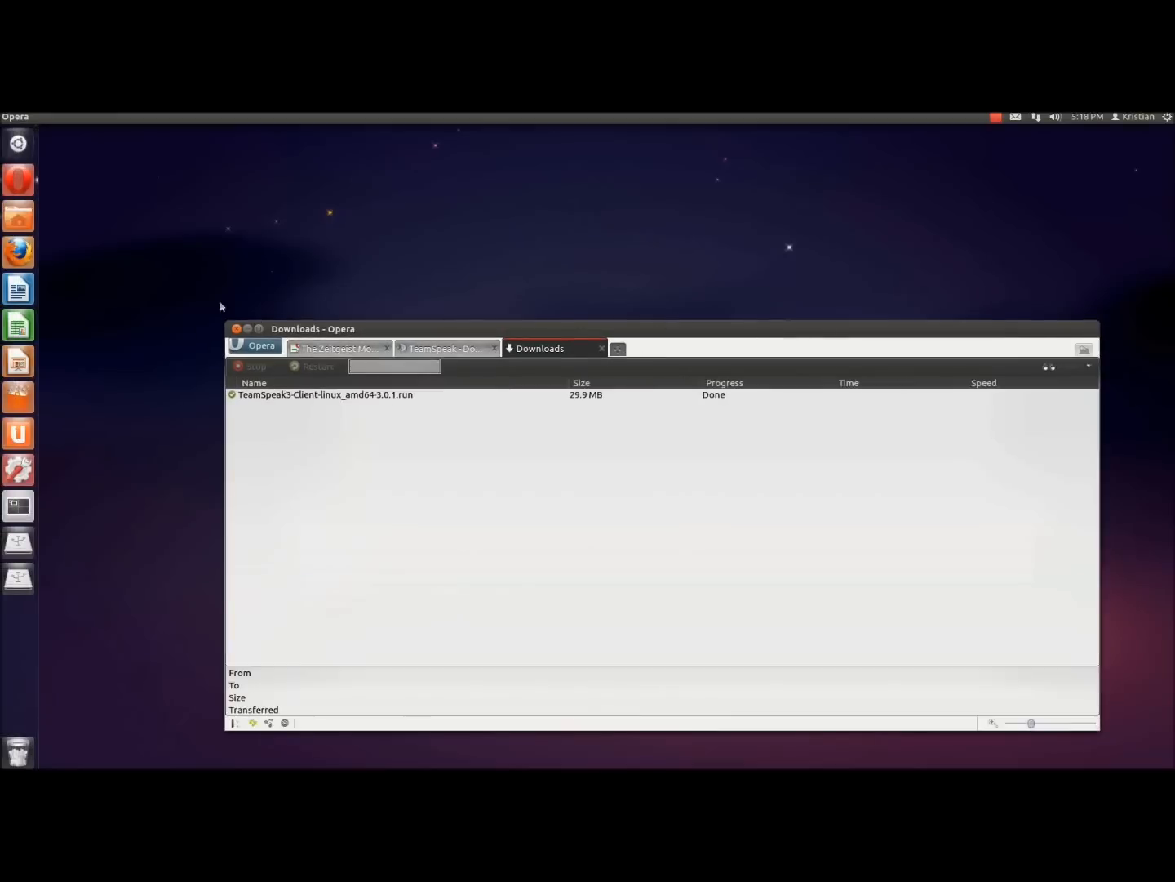
Step: Open the home folder's Downloads, launch the .run installer and cancel the run prompt
click(17, 215)
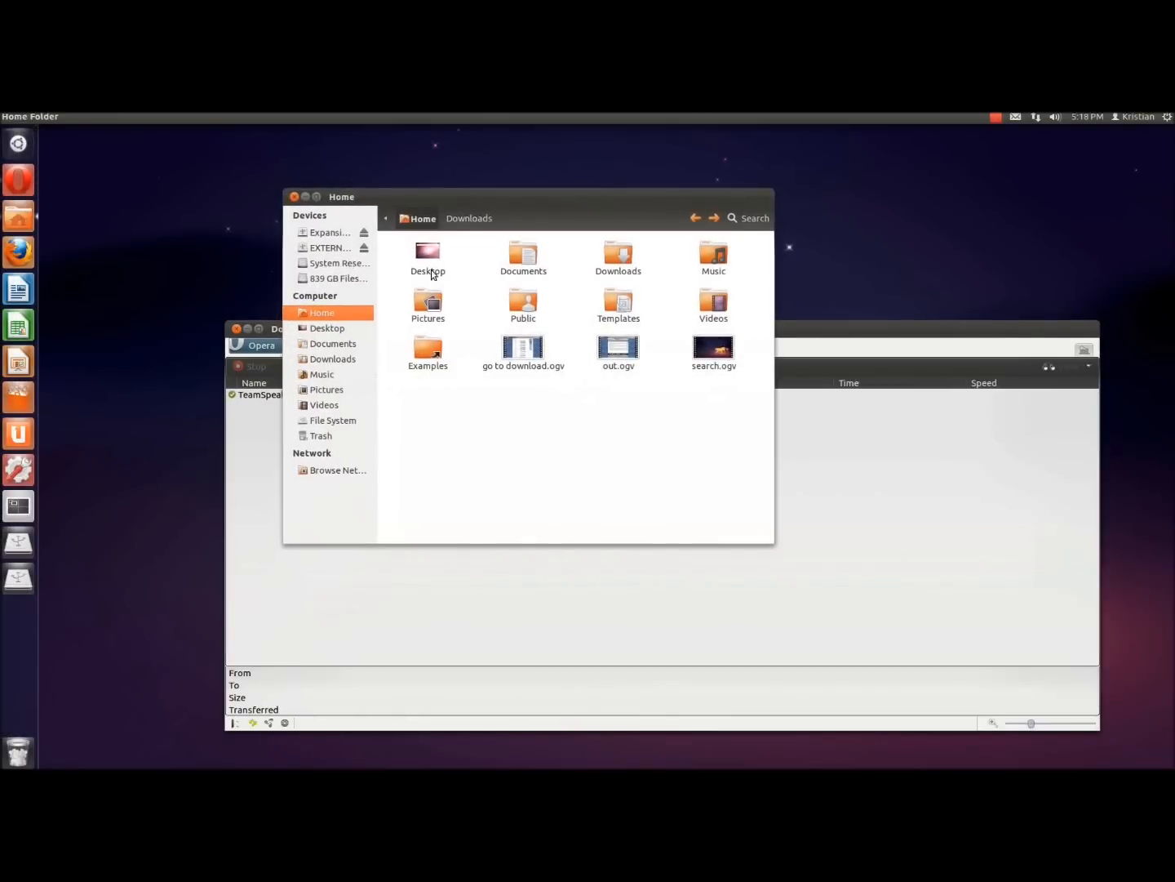
mouse_move(618, 257)
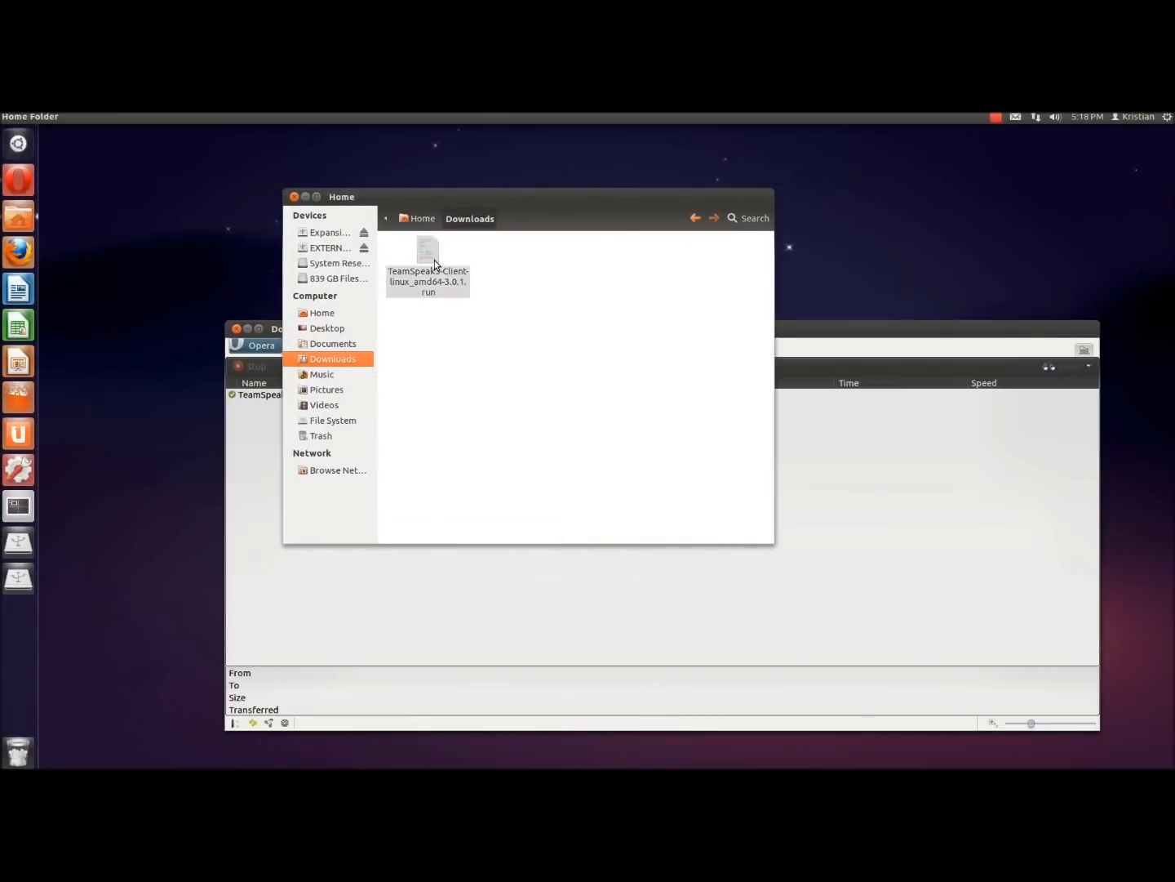
double_click(428, 251)
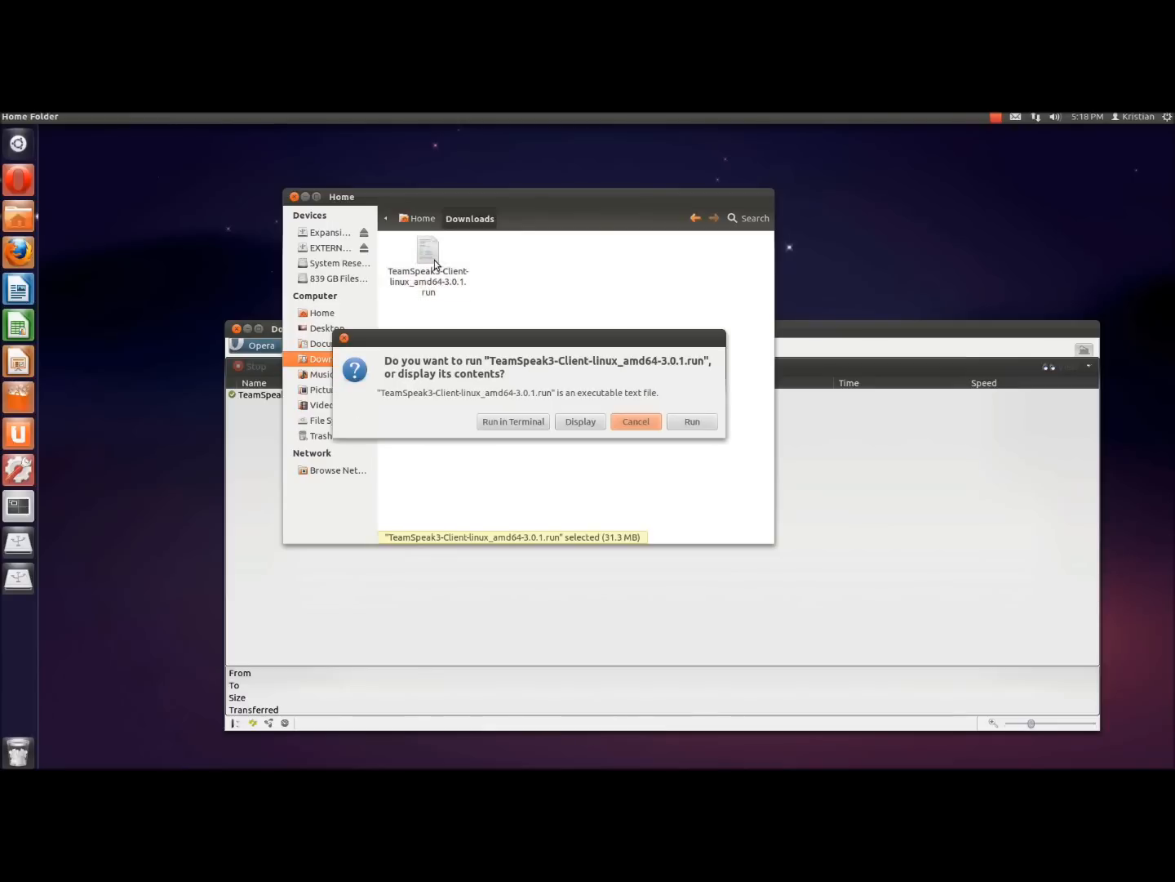
click(636, 421)
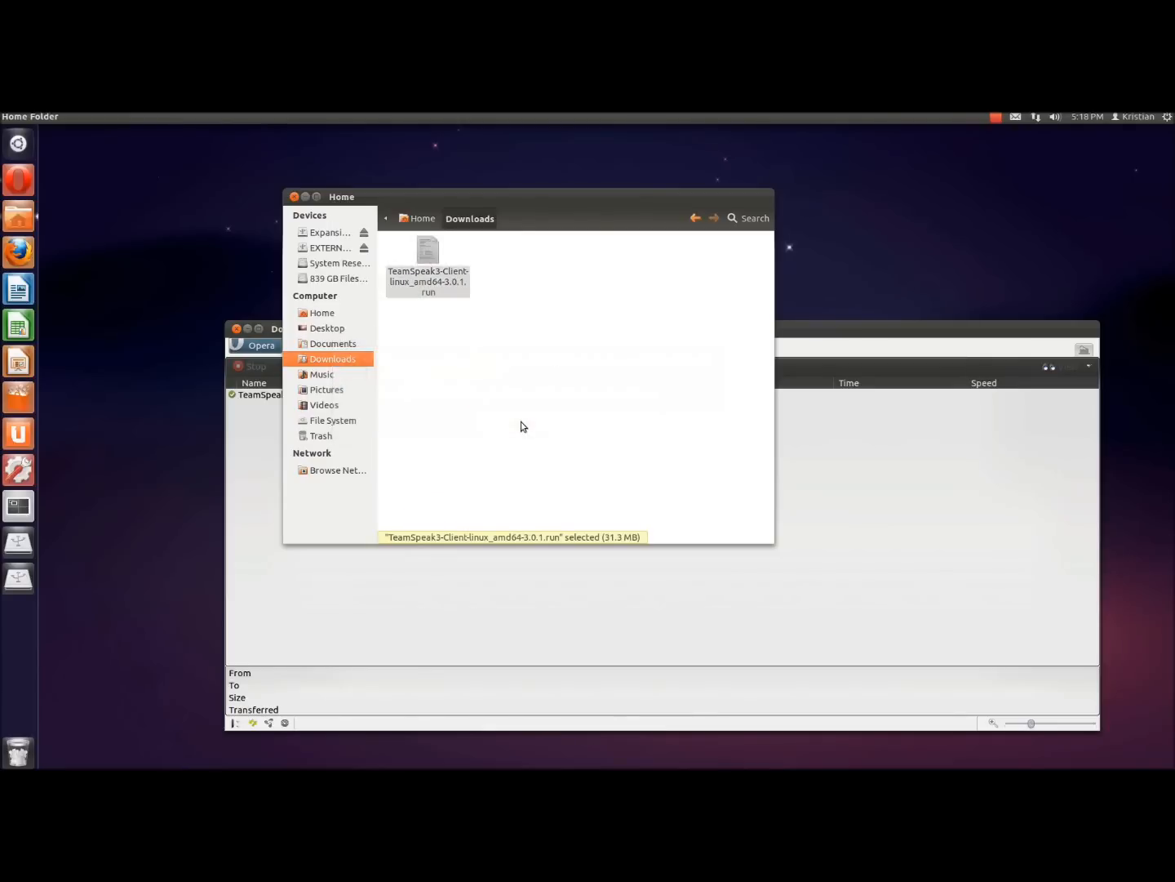
Step: Run the installer again, scroll through its licence and answer yes to accept it
double_click(428, 249)
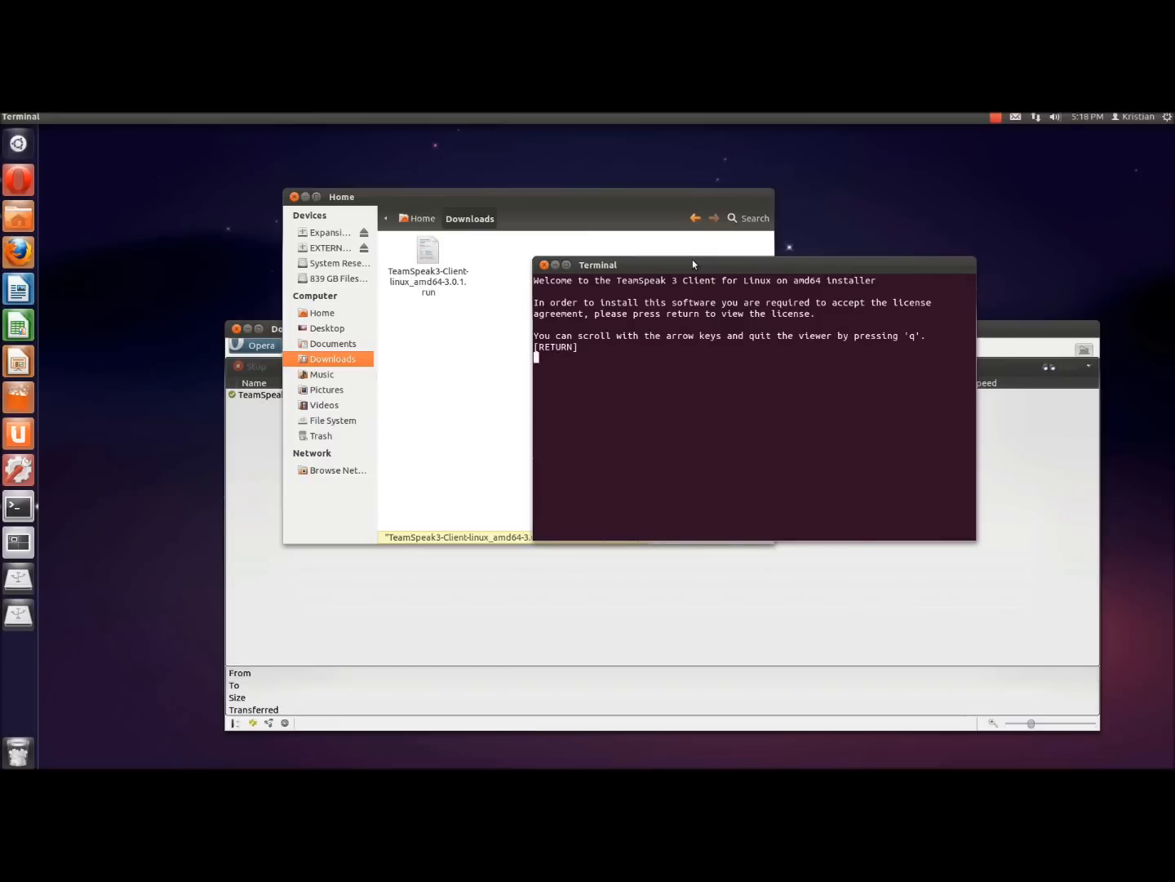
key(Return)
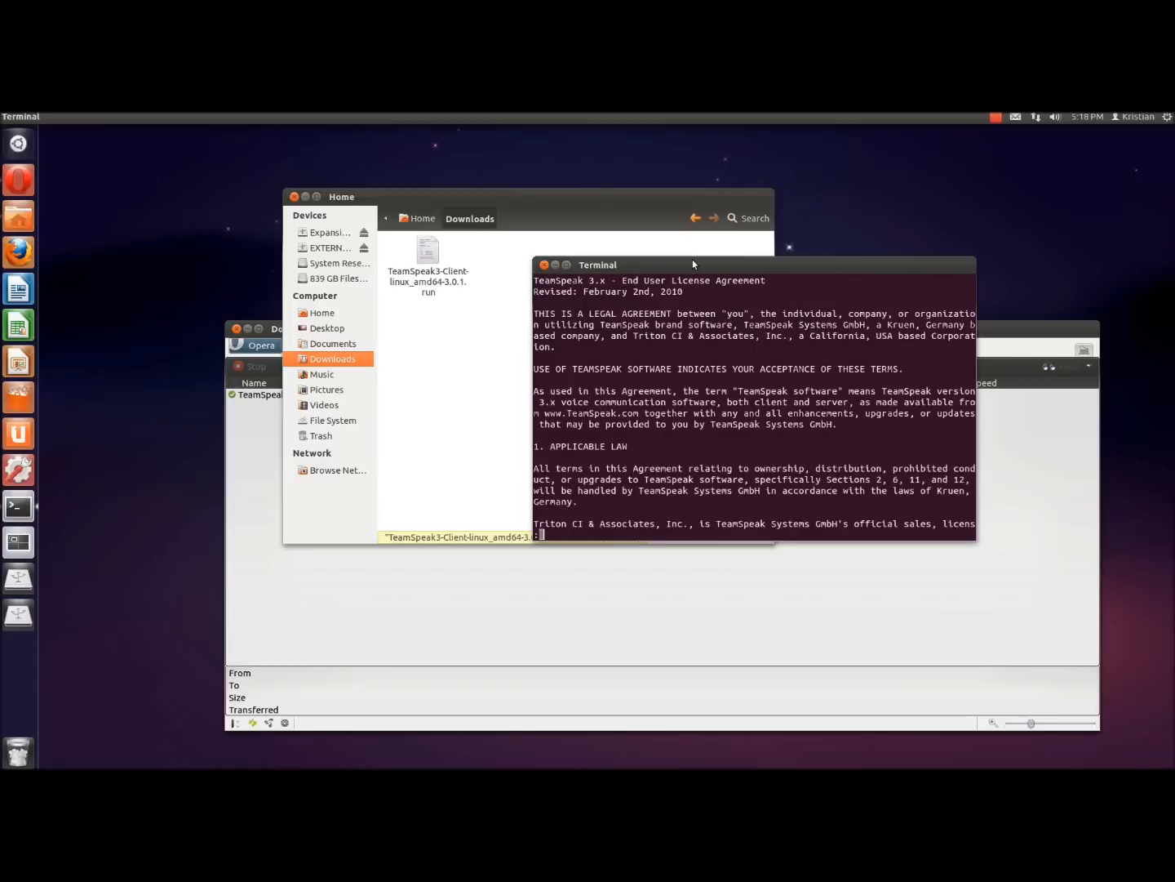
scroll(down, 3)
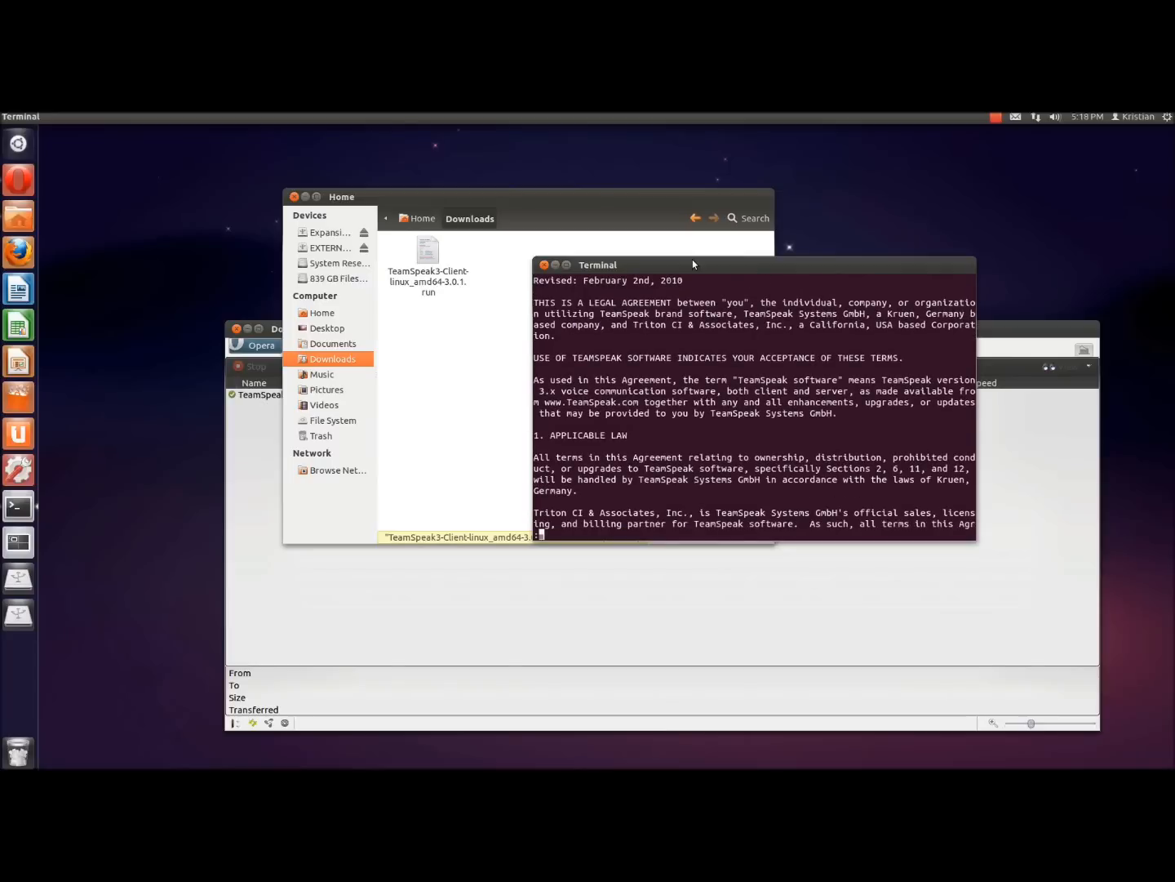
scroll(down, 3)
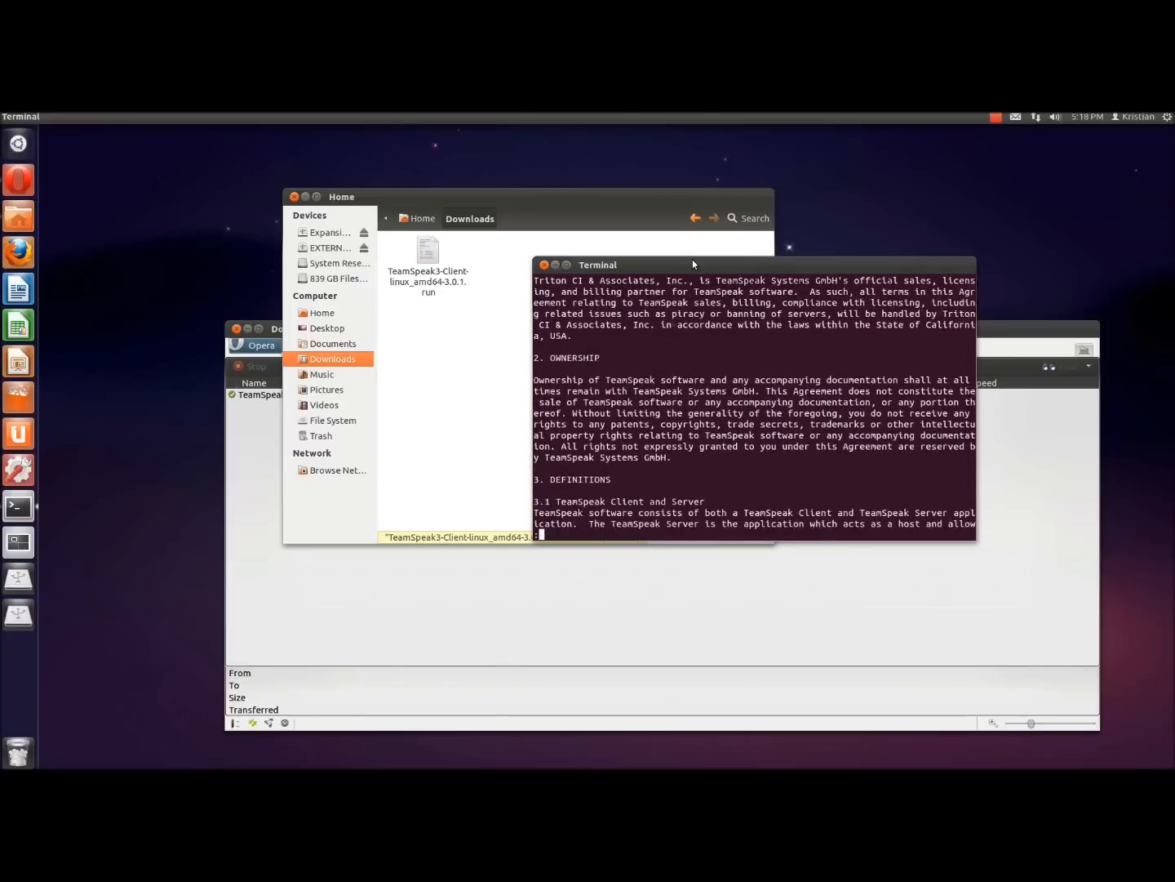
scroll(down, 3)
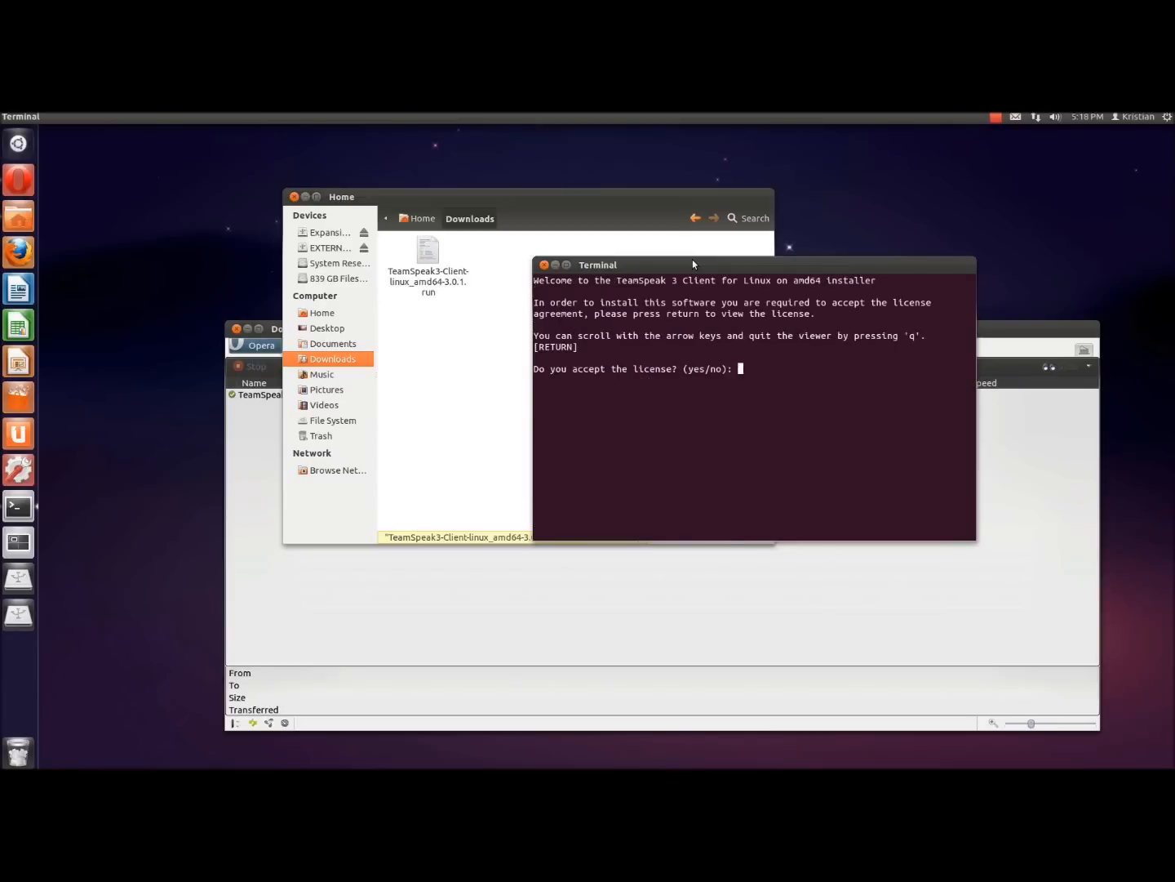
text(yes)
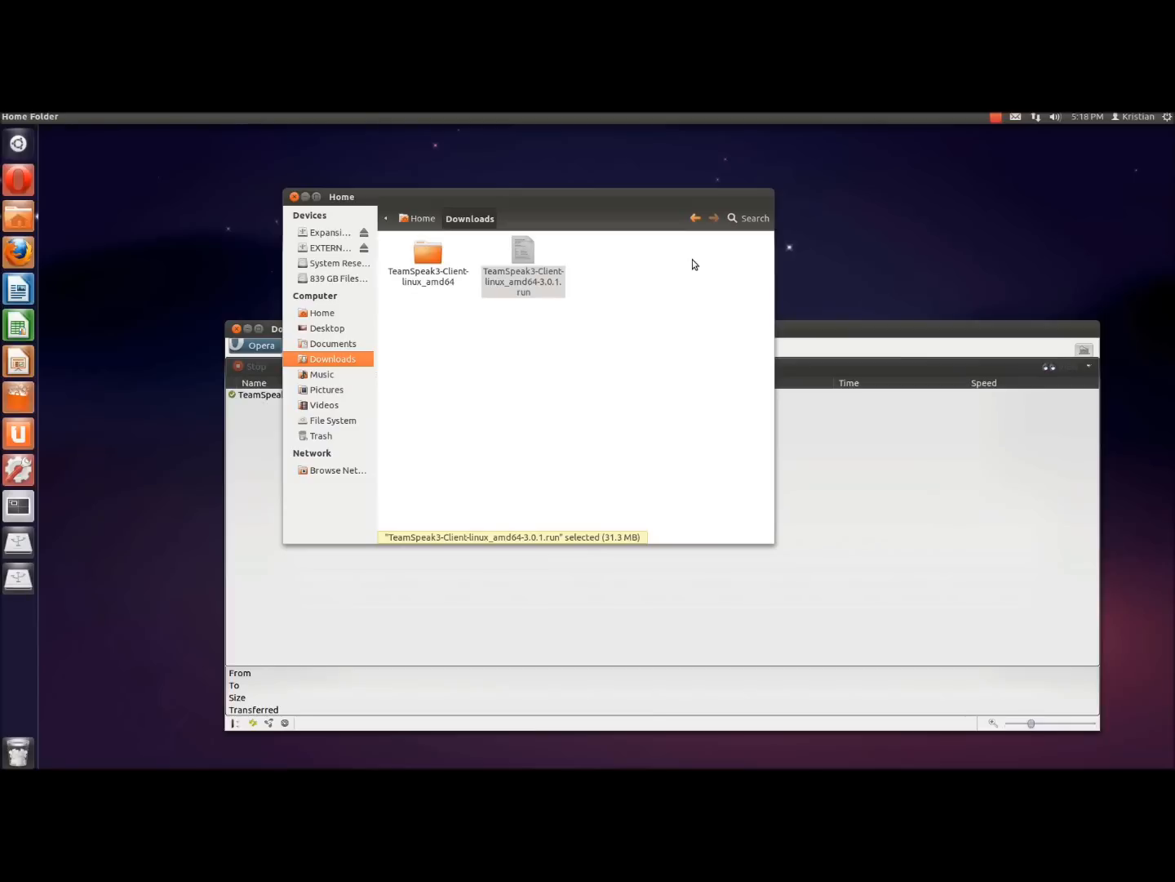
mouse_move(693, 263)
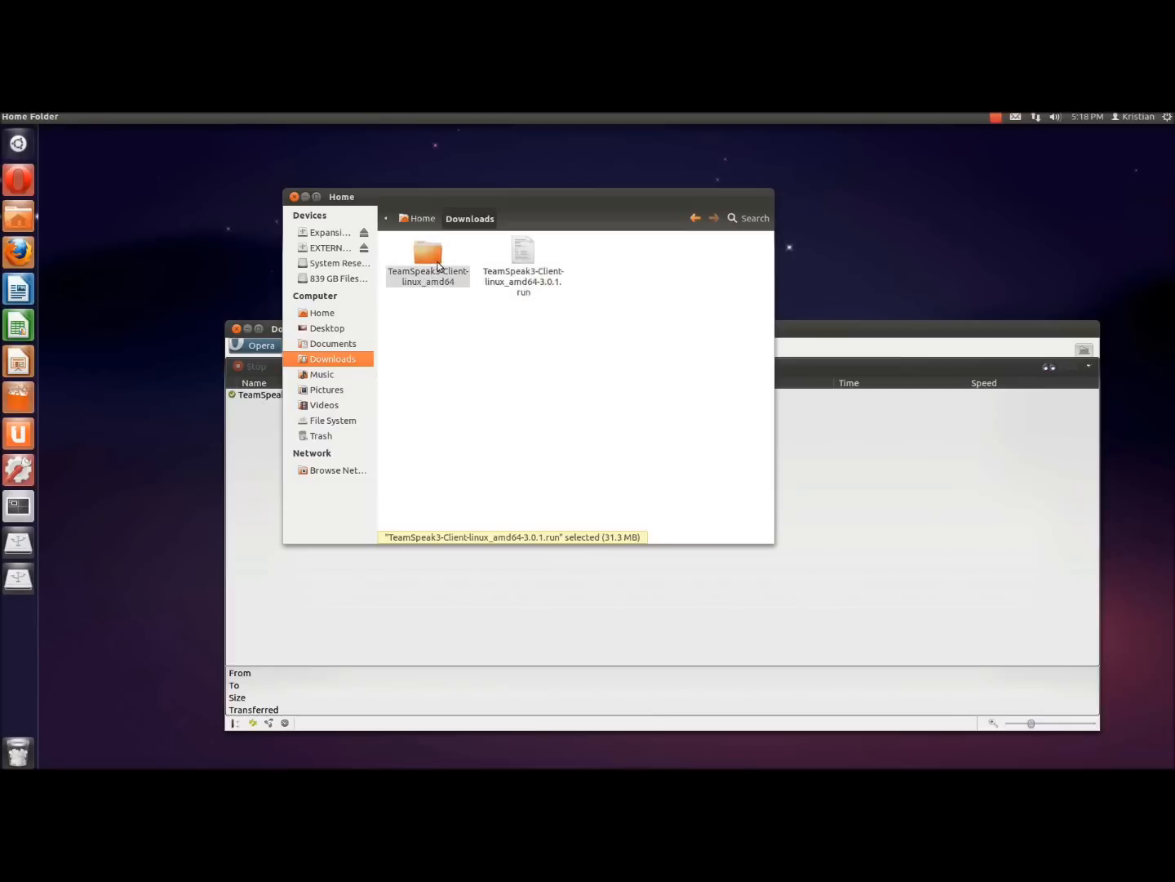
Step: Enter the TeamSpeak3-Client-linux_amd64 folder and run ts3client_runscript.sh to launch the client
double_click(428, 256)
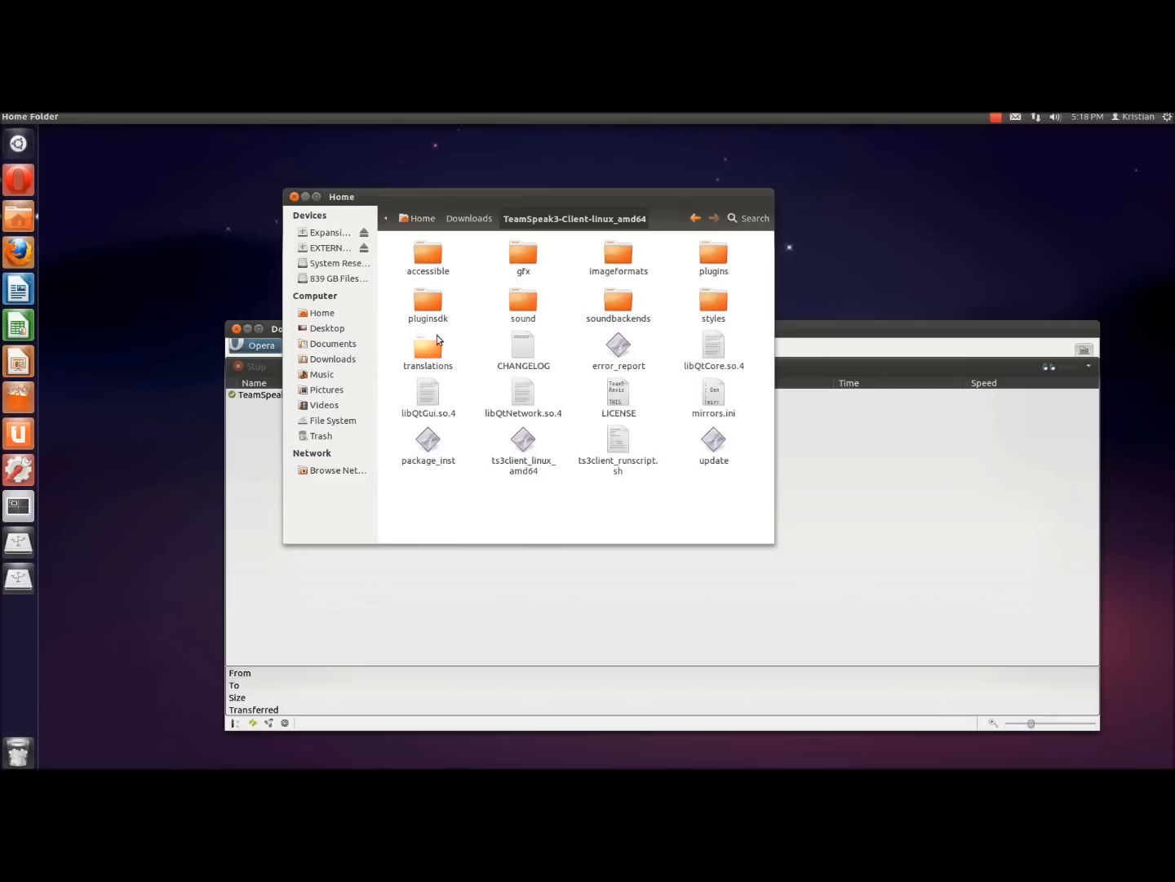
mouse_move(564, 513)
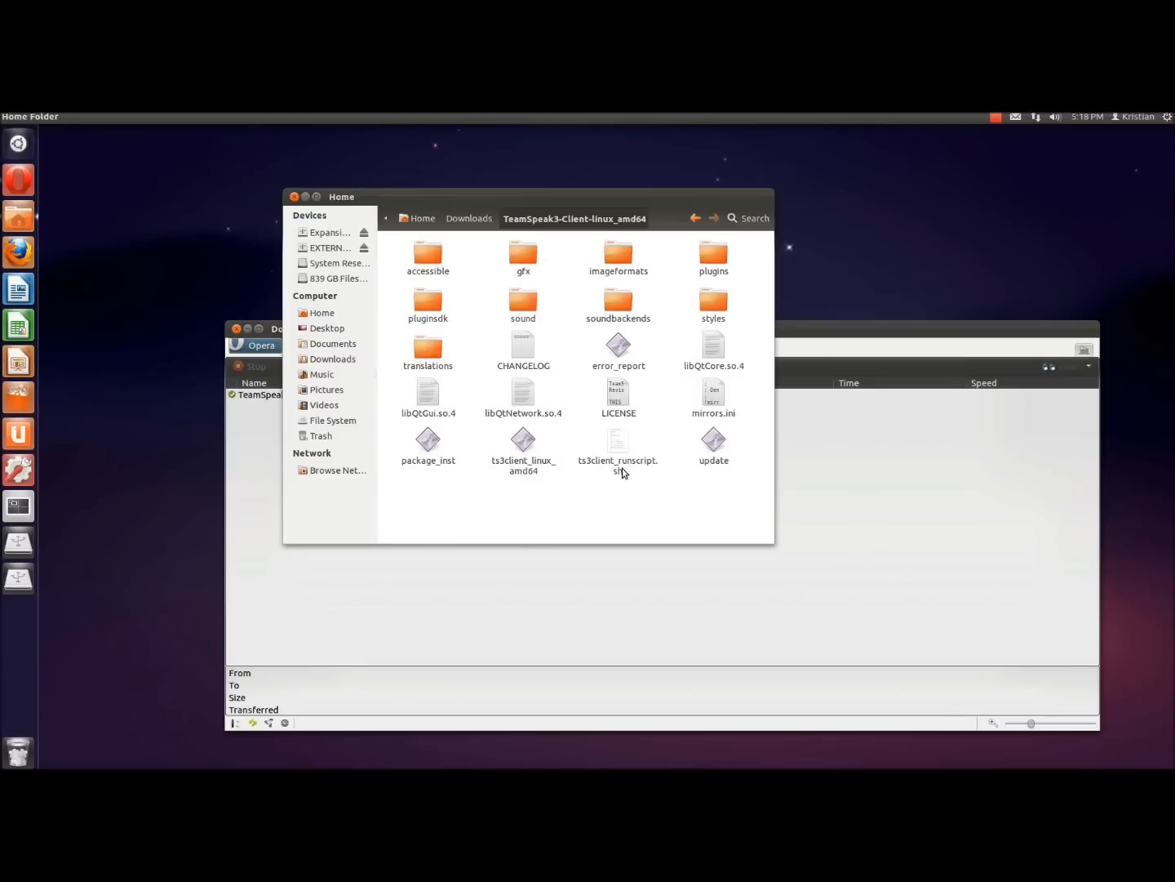
right_click(618, 441)
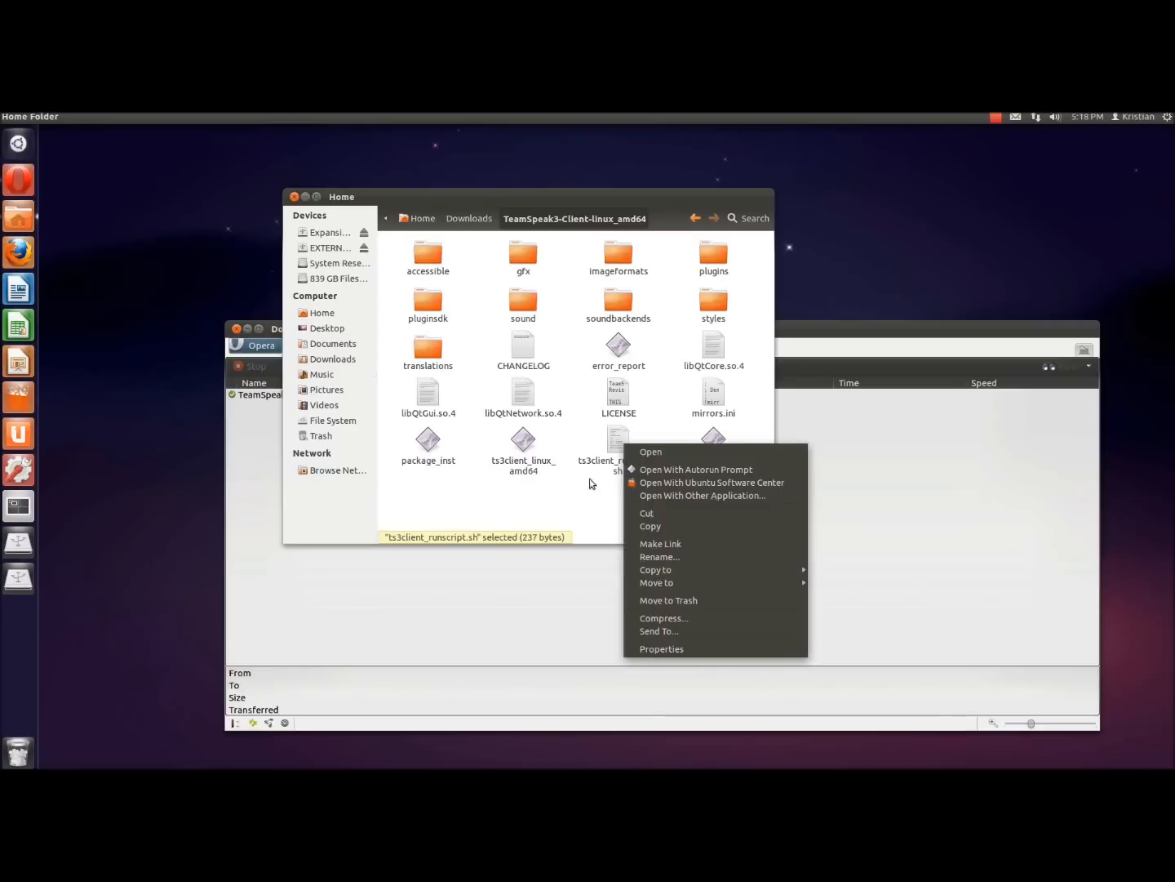
click(651, 452)
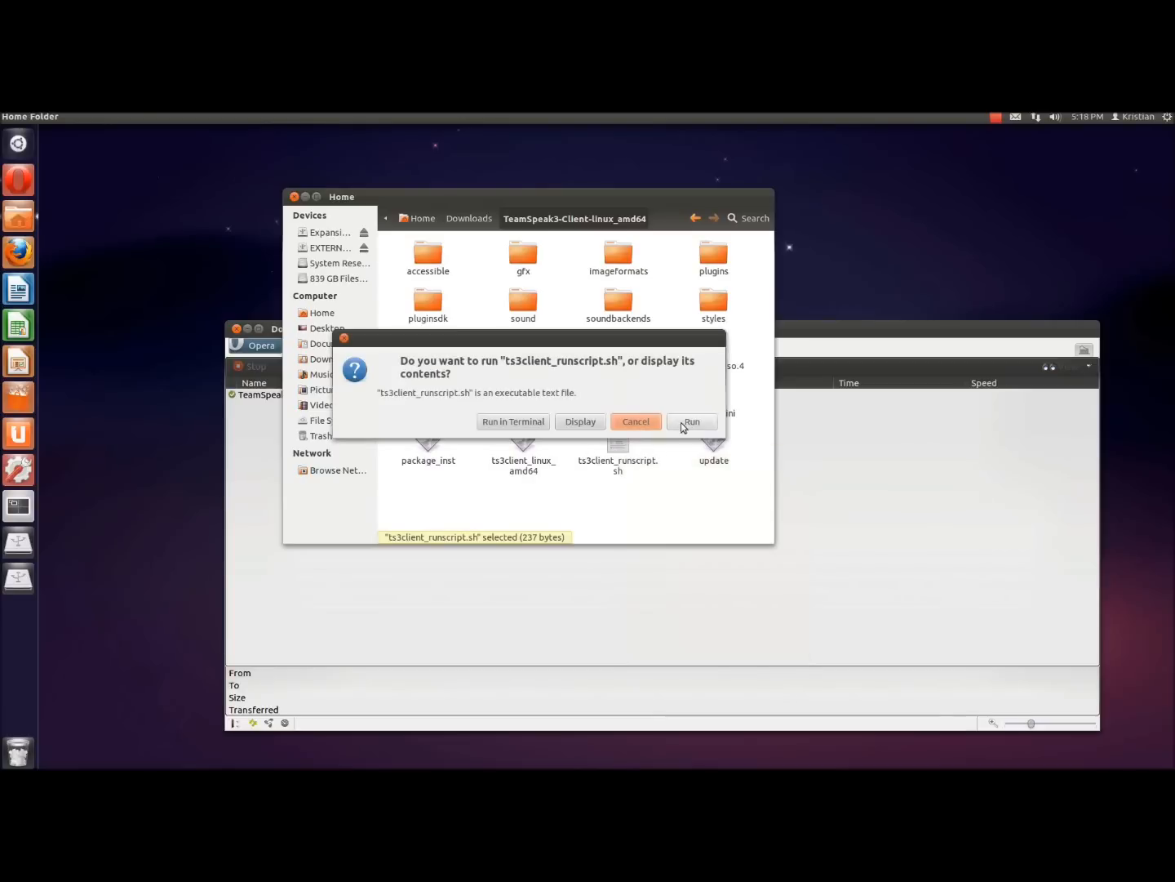
click(691, 421)
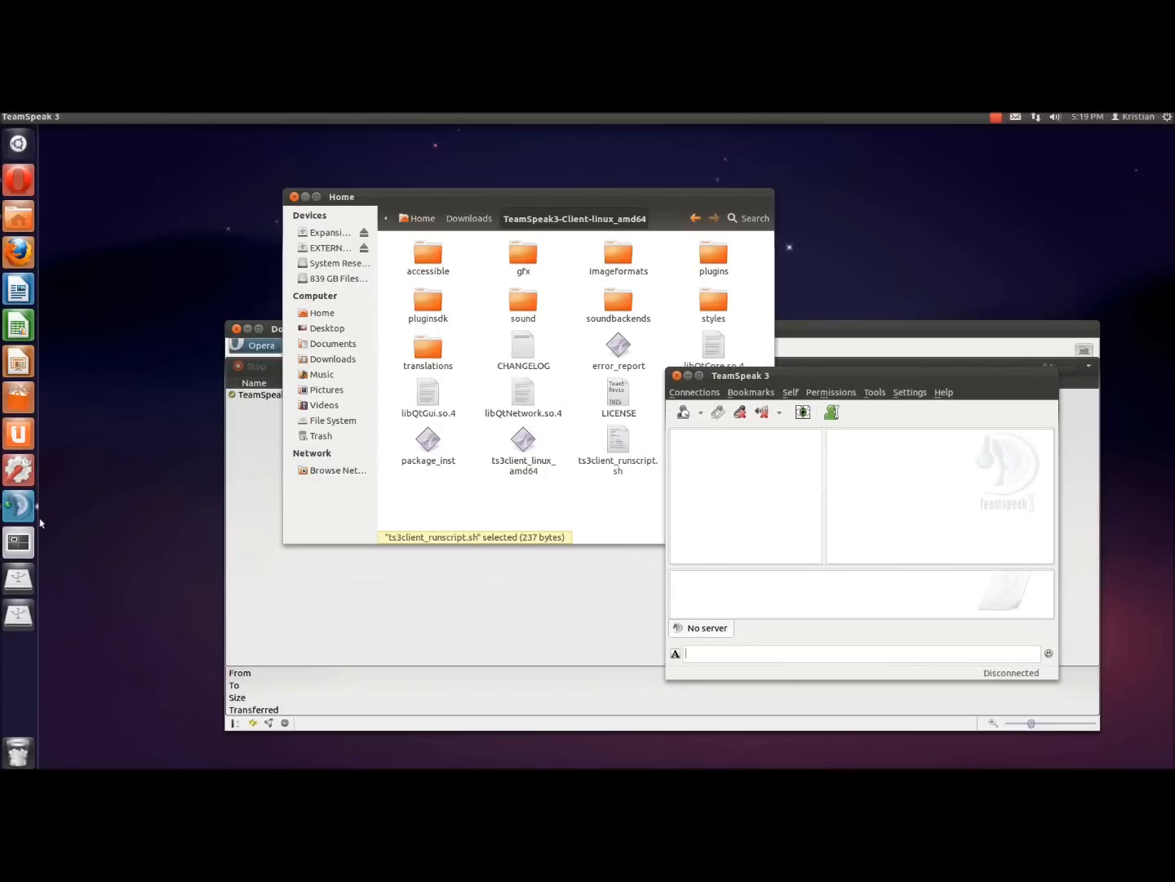
mouse_move(18, 469)
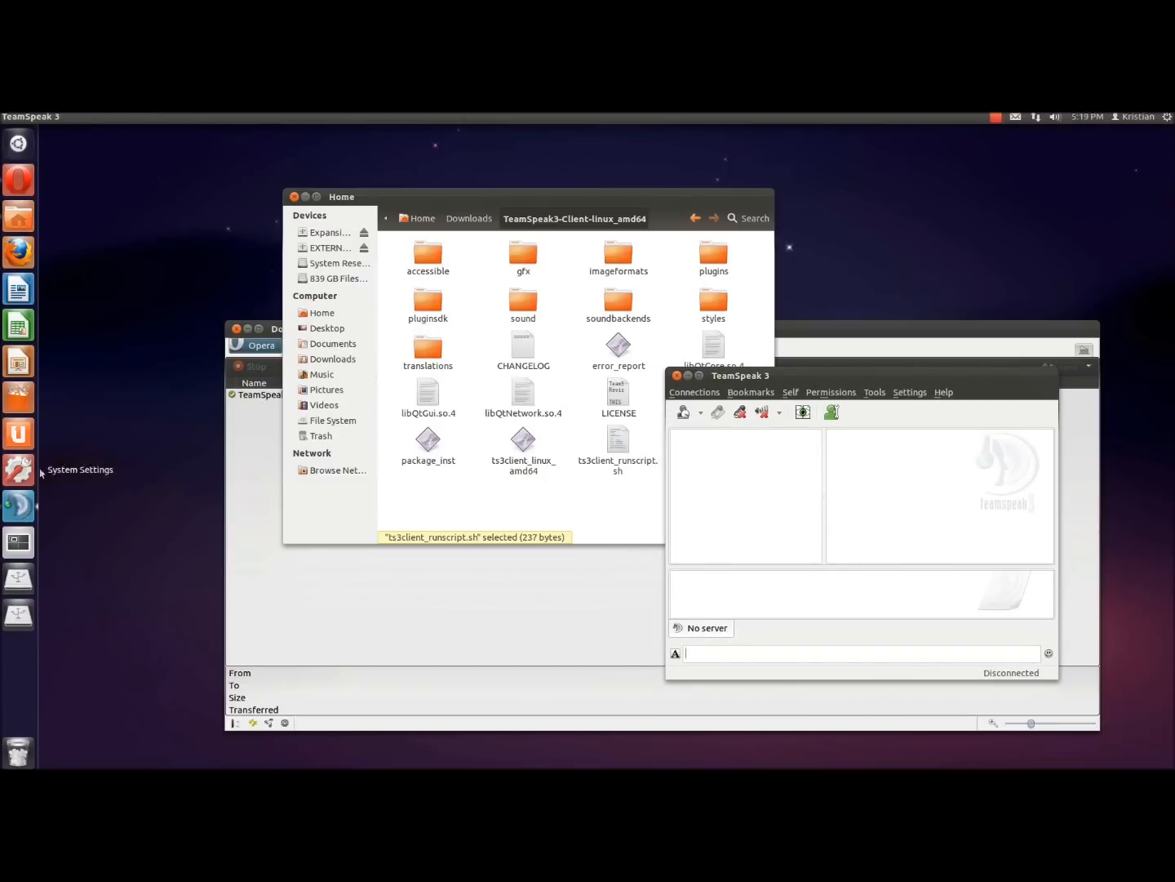
mouse_move(780, 451)
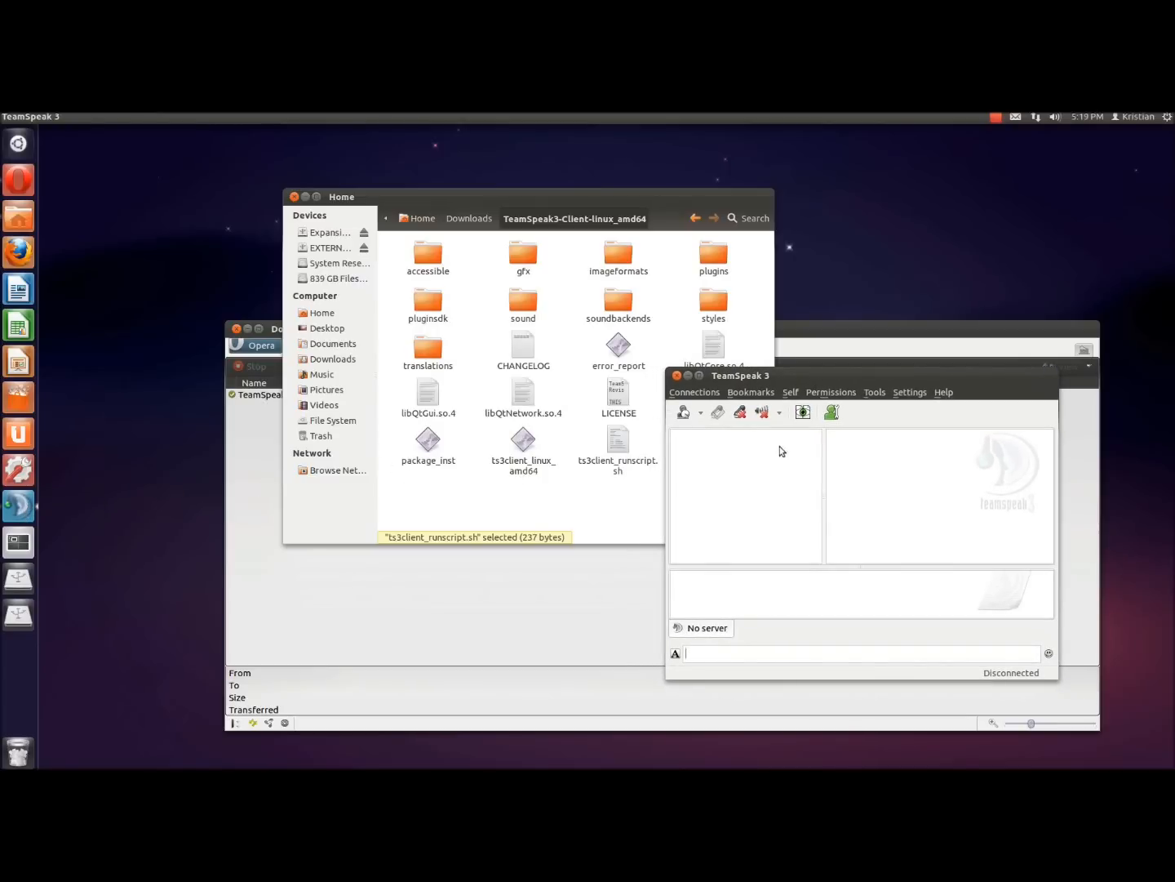
mouse_move(714, 443)
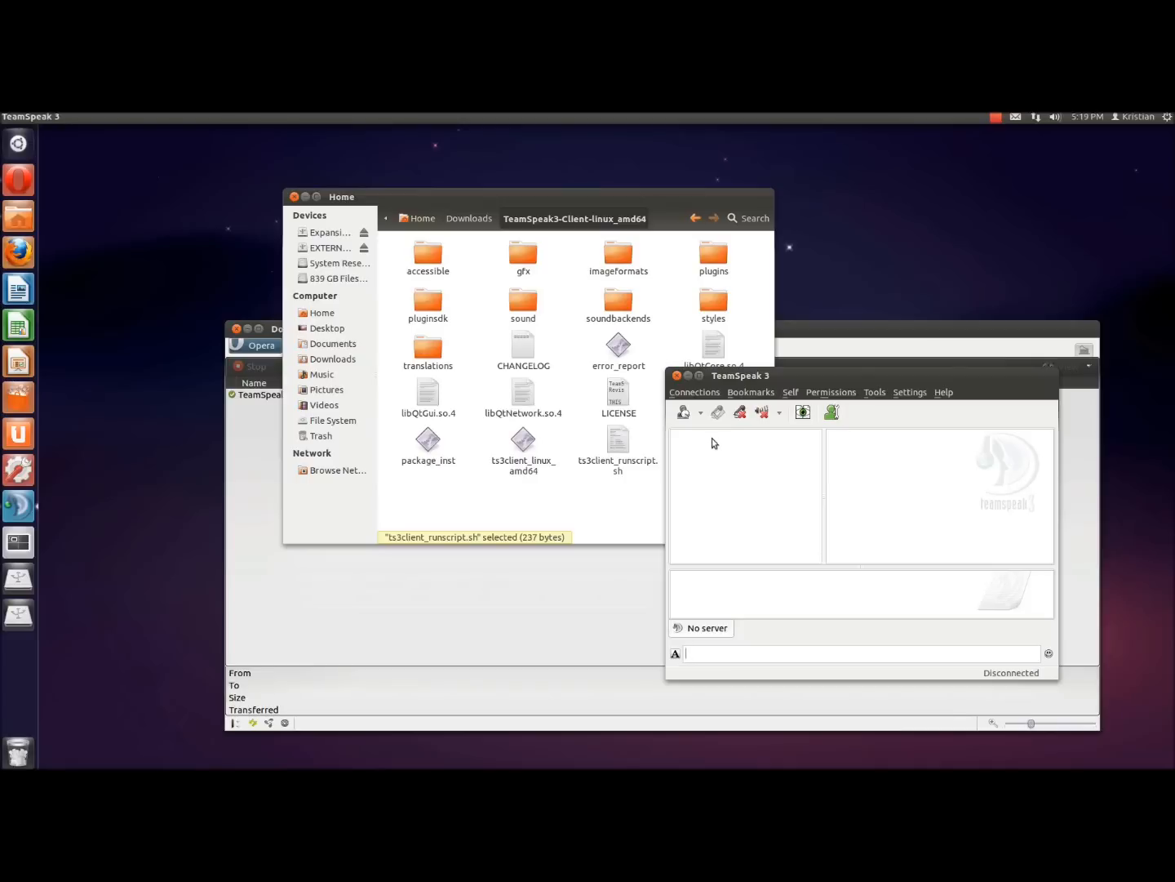
Step: Choose Connections > Connect to show the server connection dialog
click(694, 392)
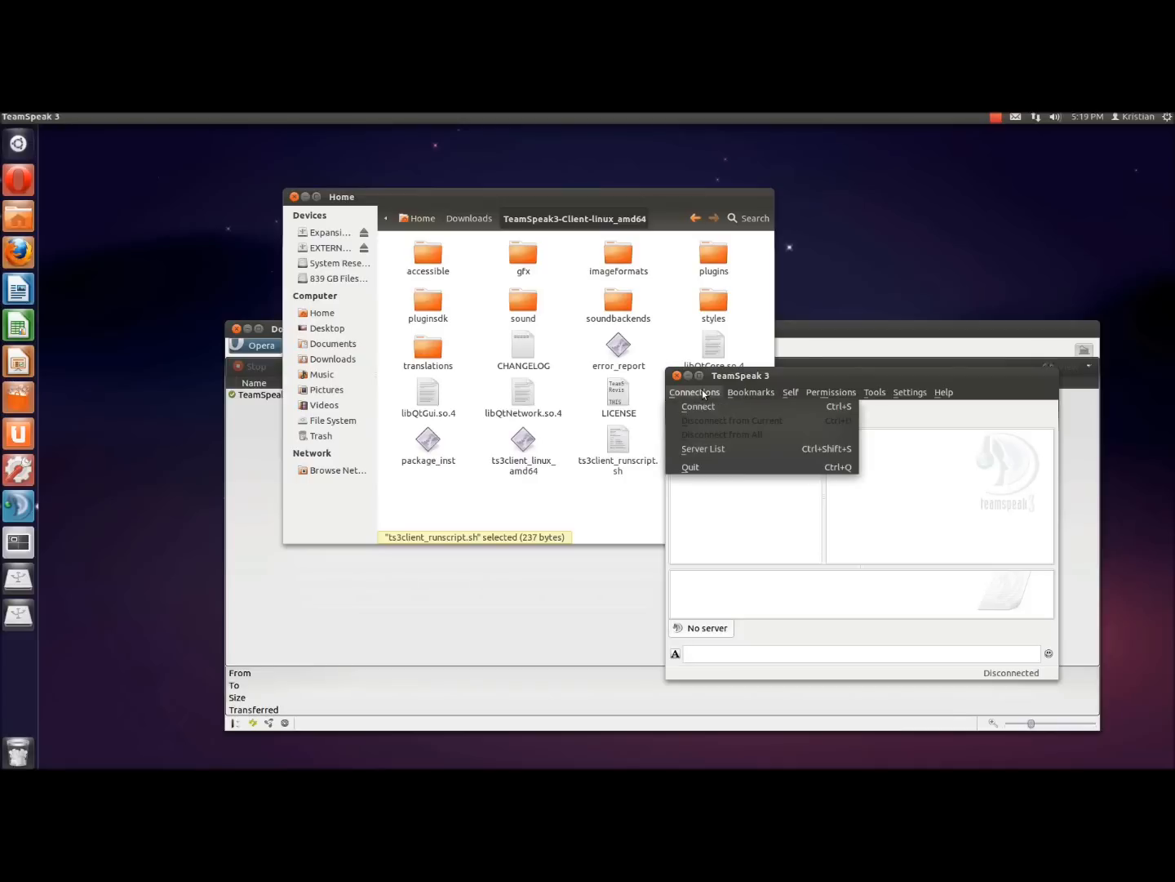
click(698, 406)
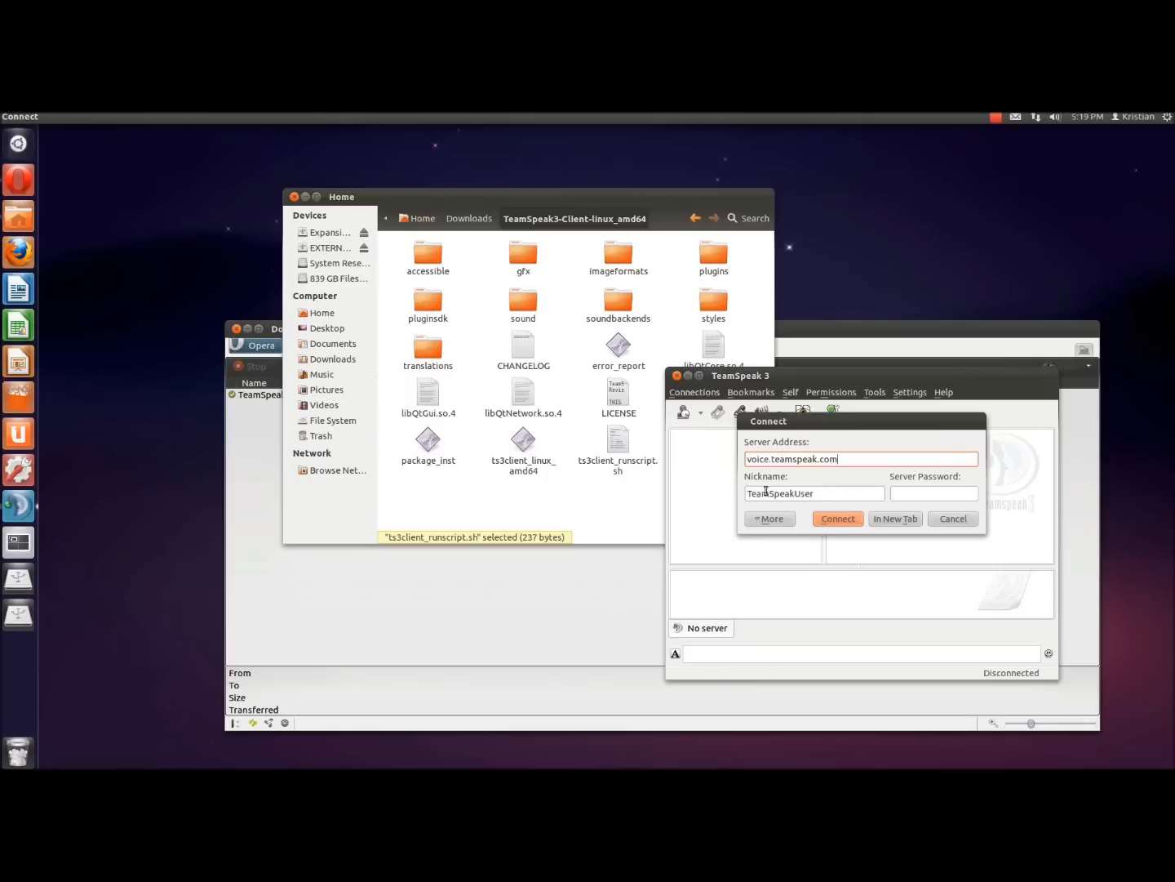
click(933, 493)
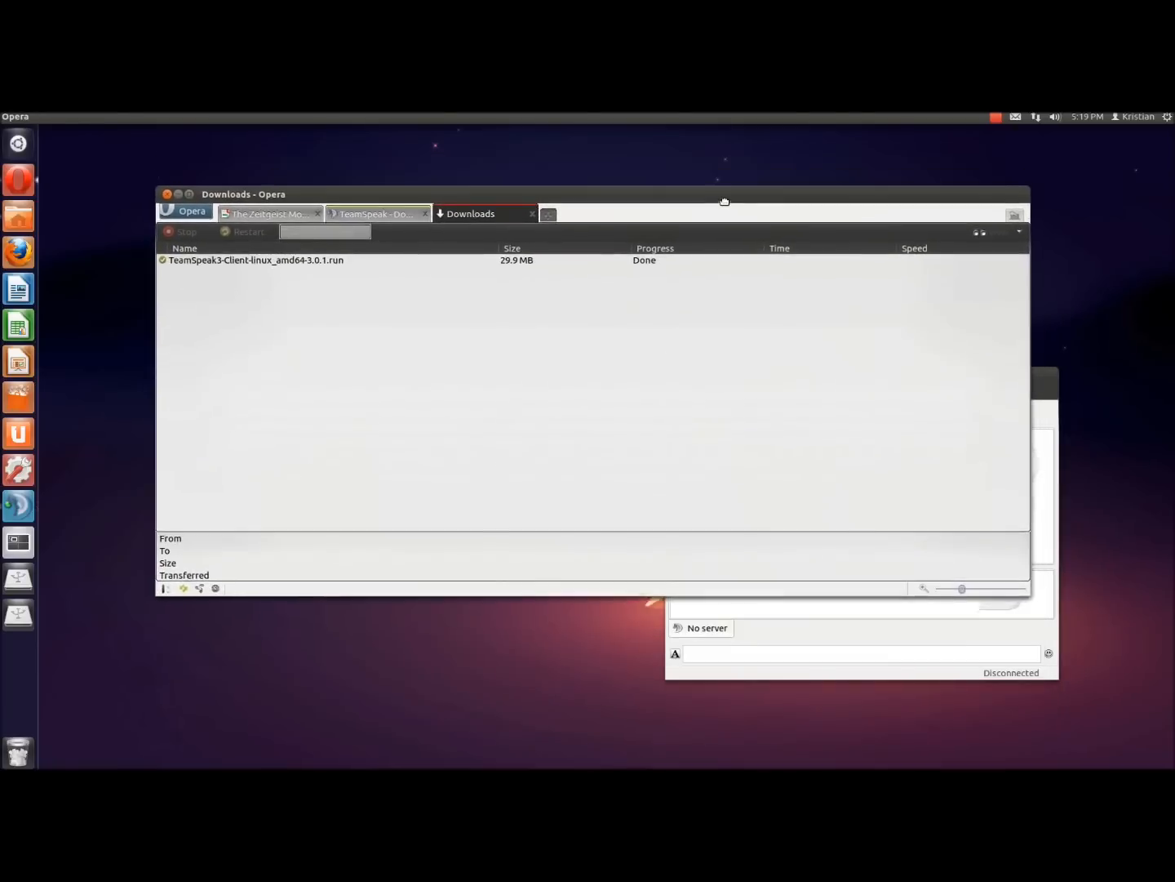
Step: Switch to the Zeitgeist Movement UK site and open its Team Speak page with the server IP and password
click(268, 213)
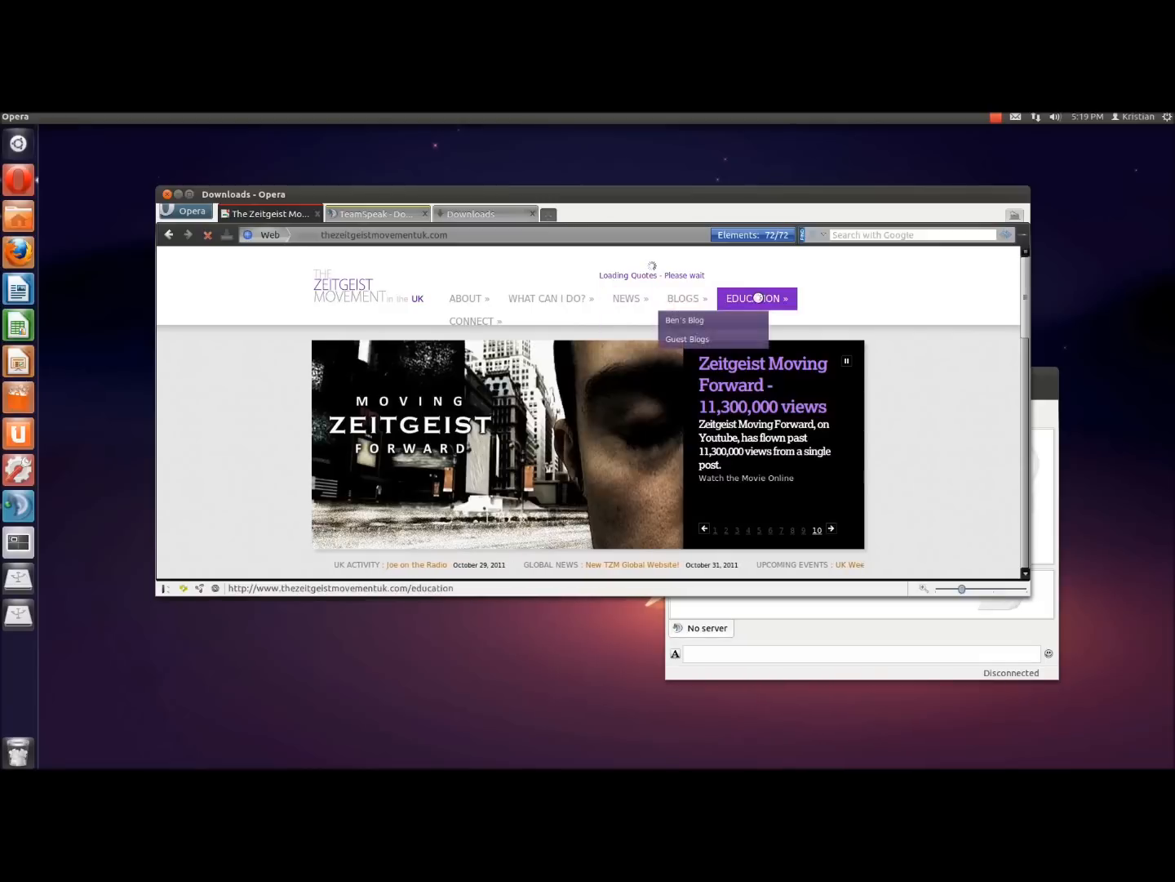
click(472, 321)
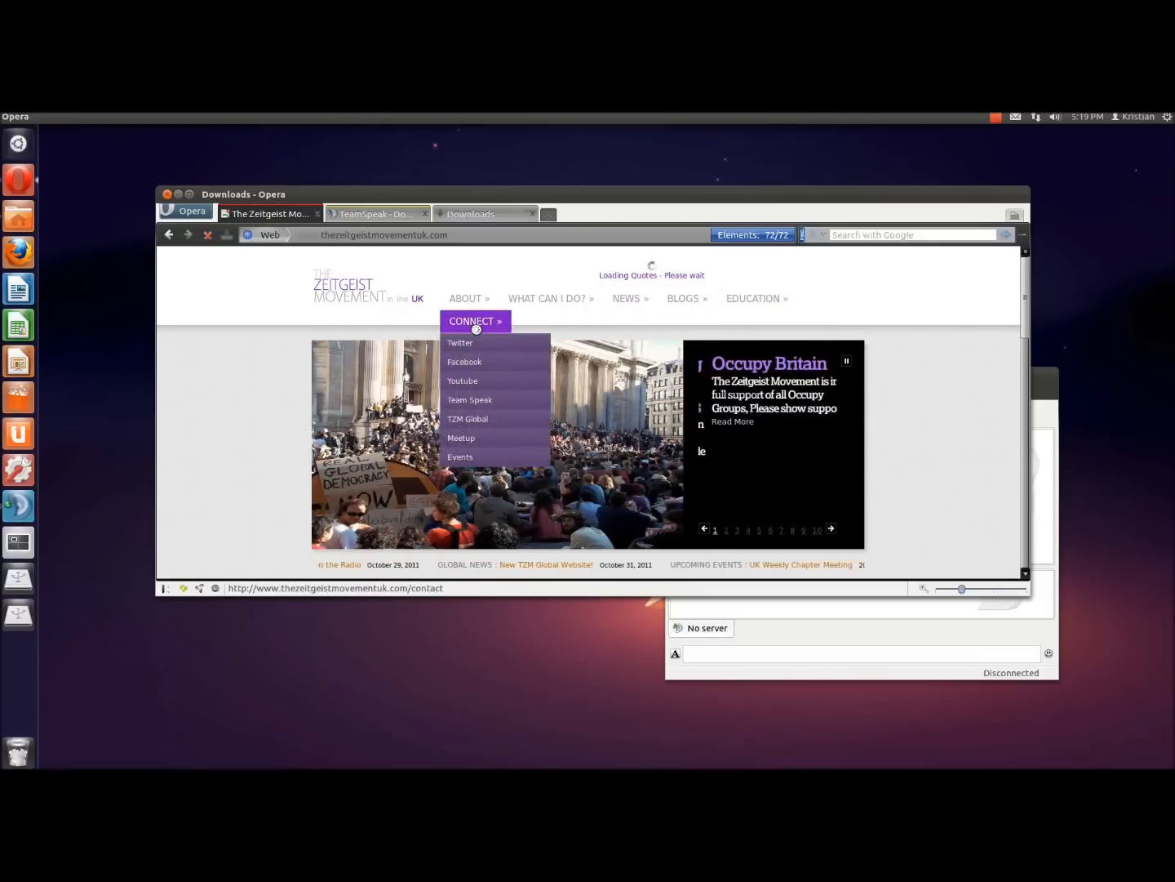
mouse_move(469, 400)
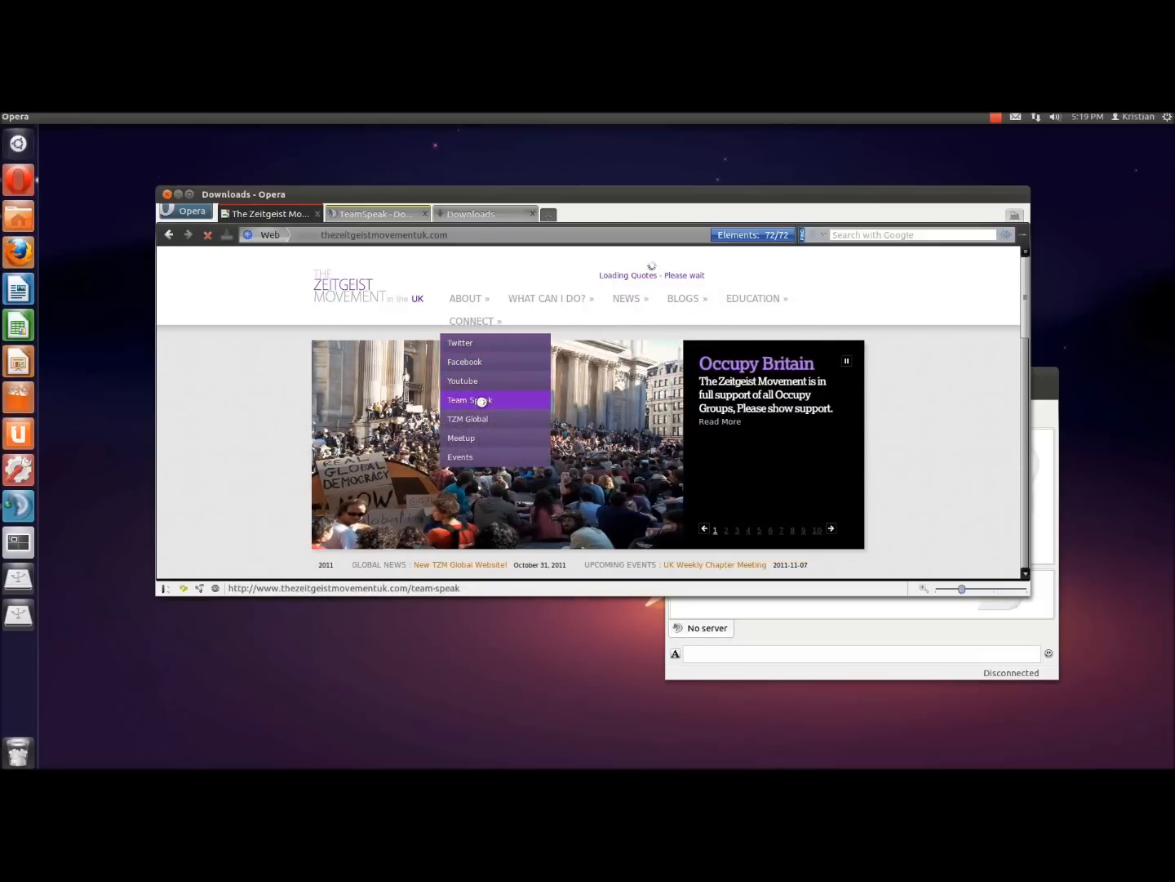
click(470, 400)
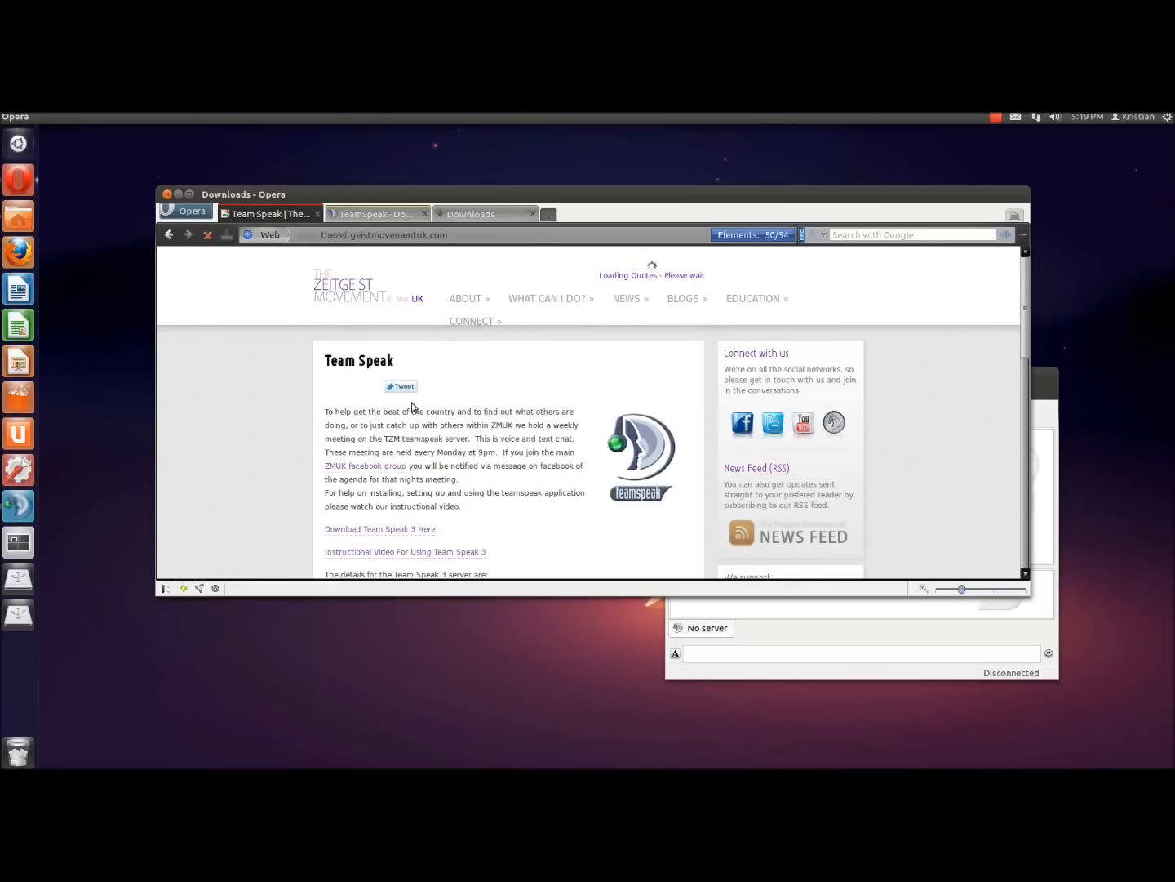
scroll(down, 3)
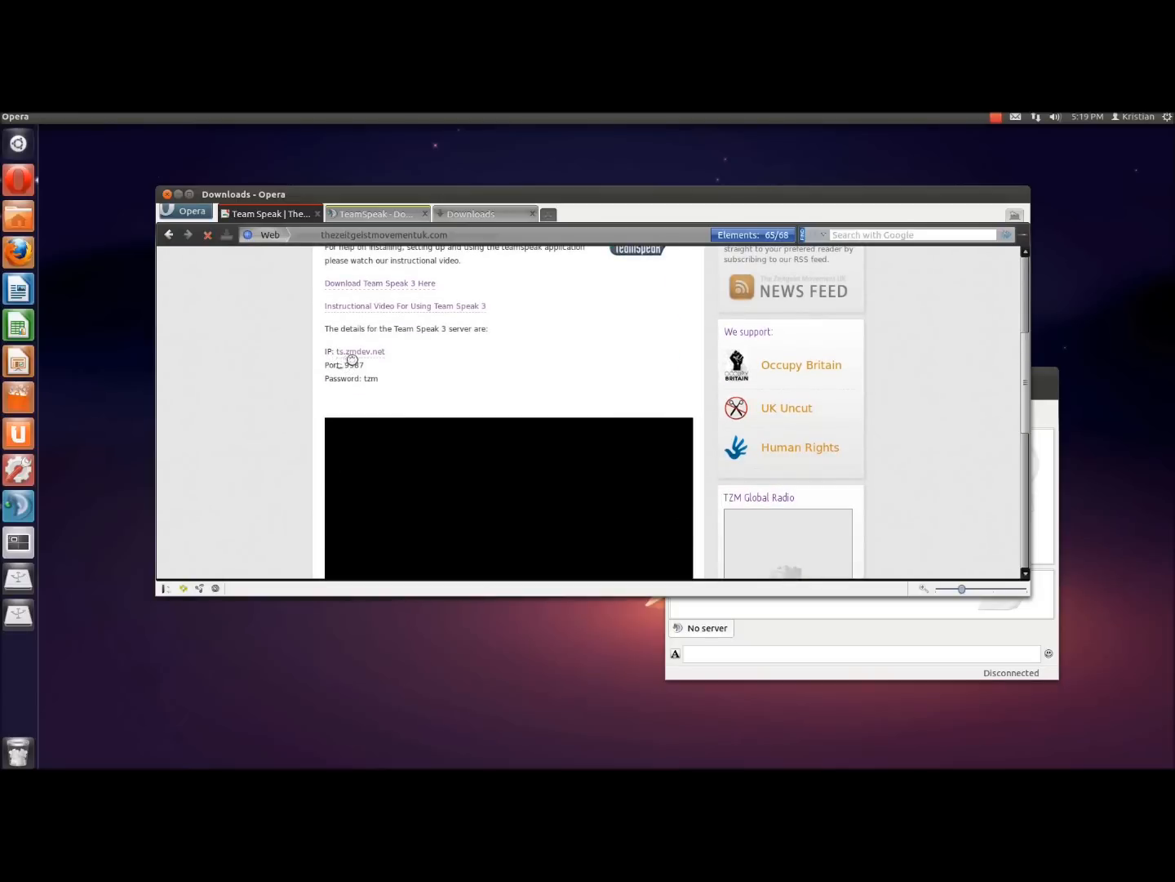
mouse_move(382, 379)
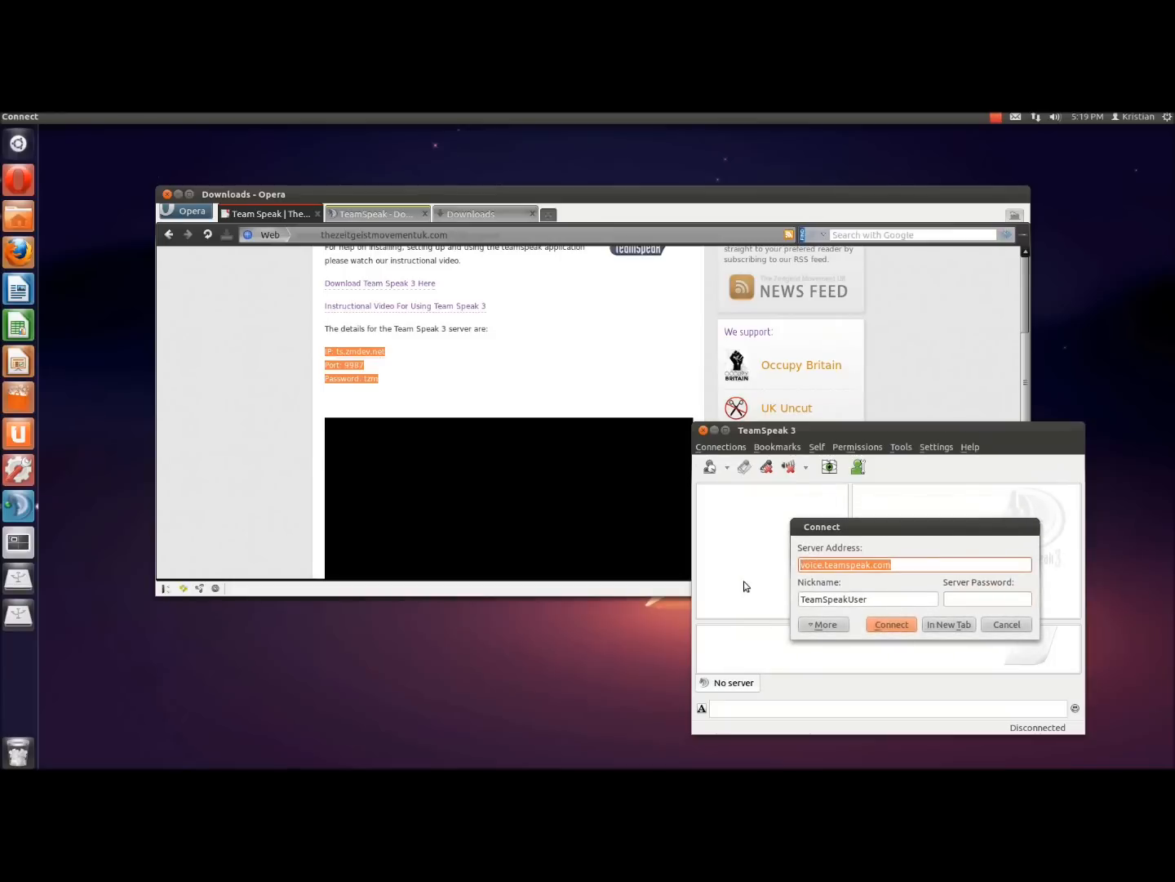
text(ts.zmdev.net)
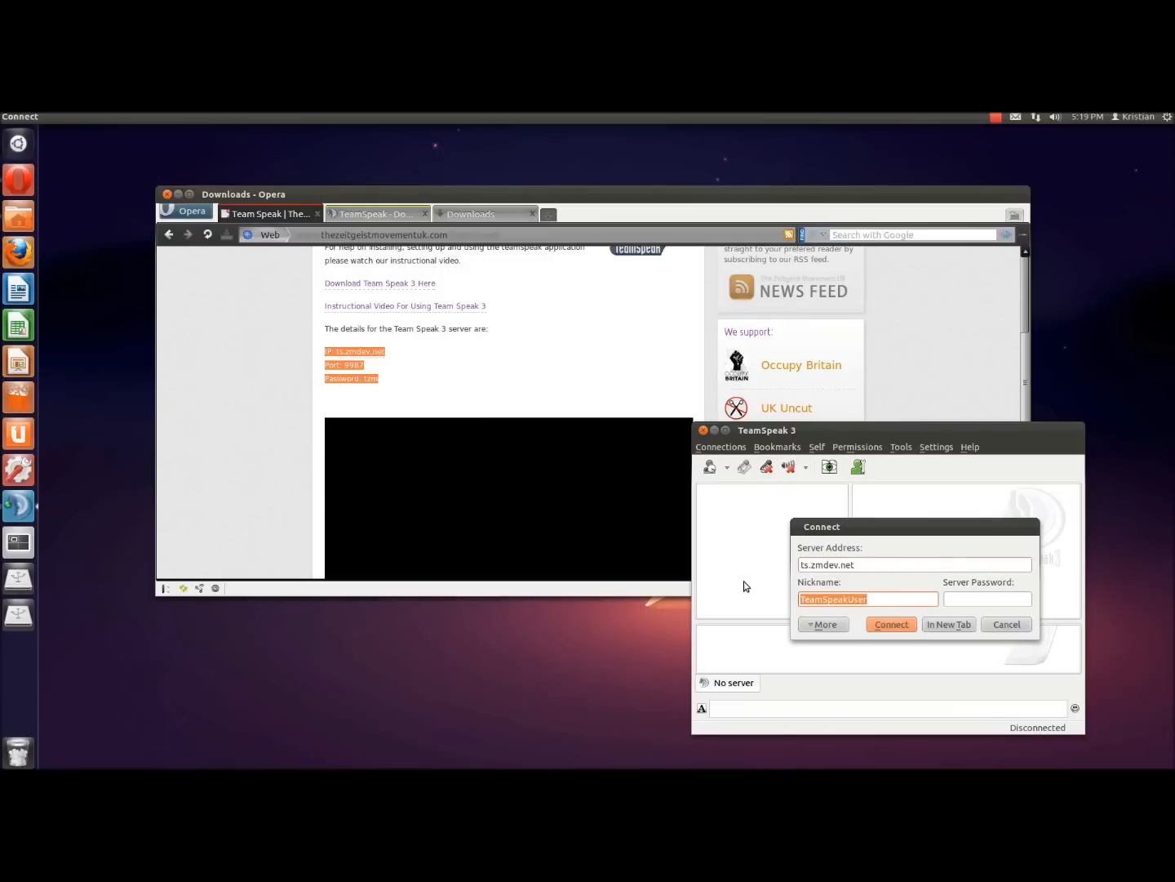
text(Kristian [Nottingham)
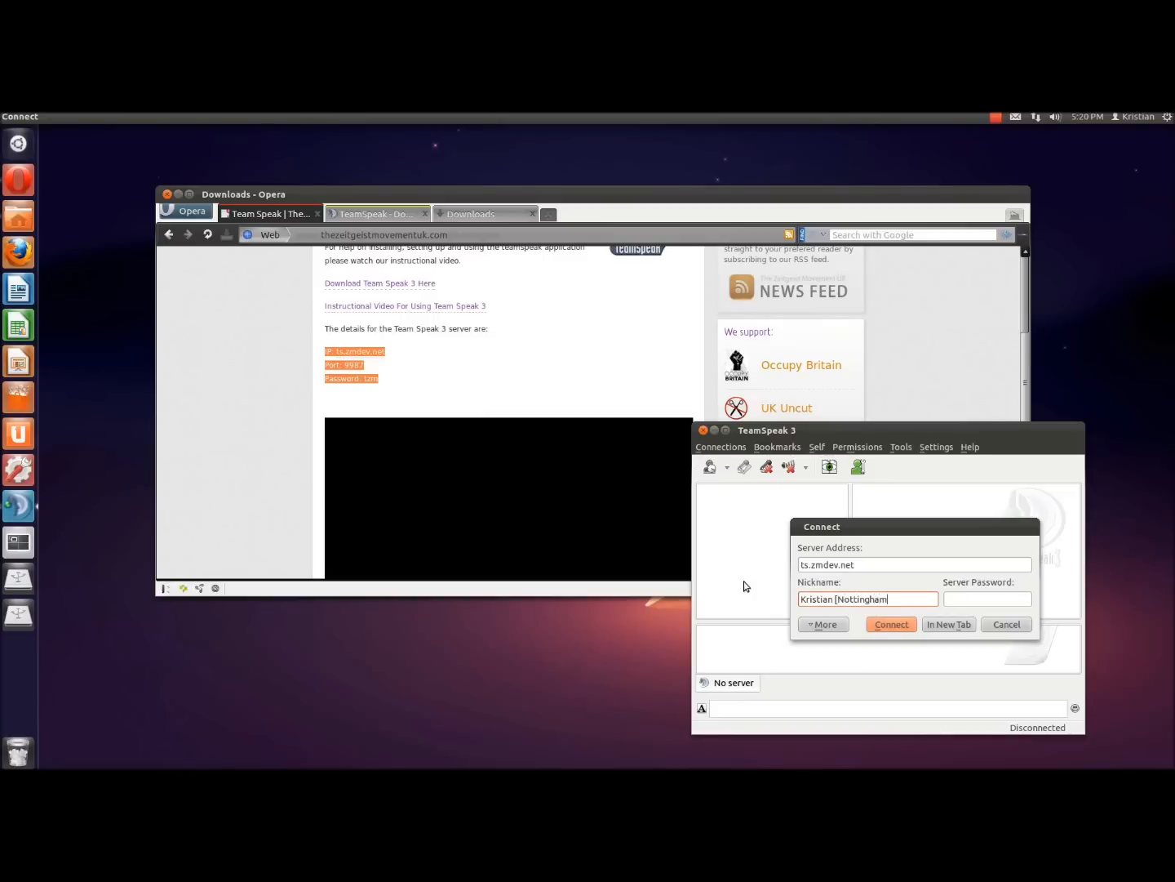
text(, UK])
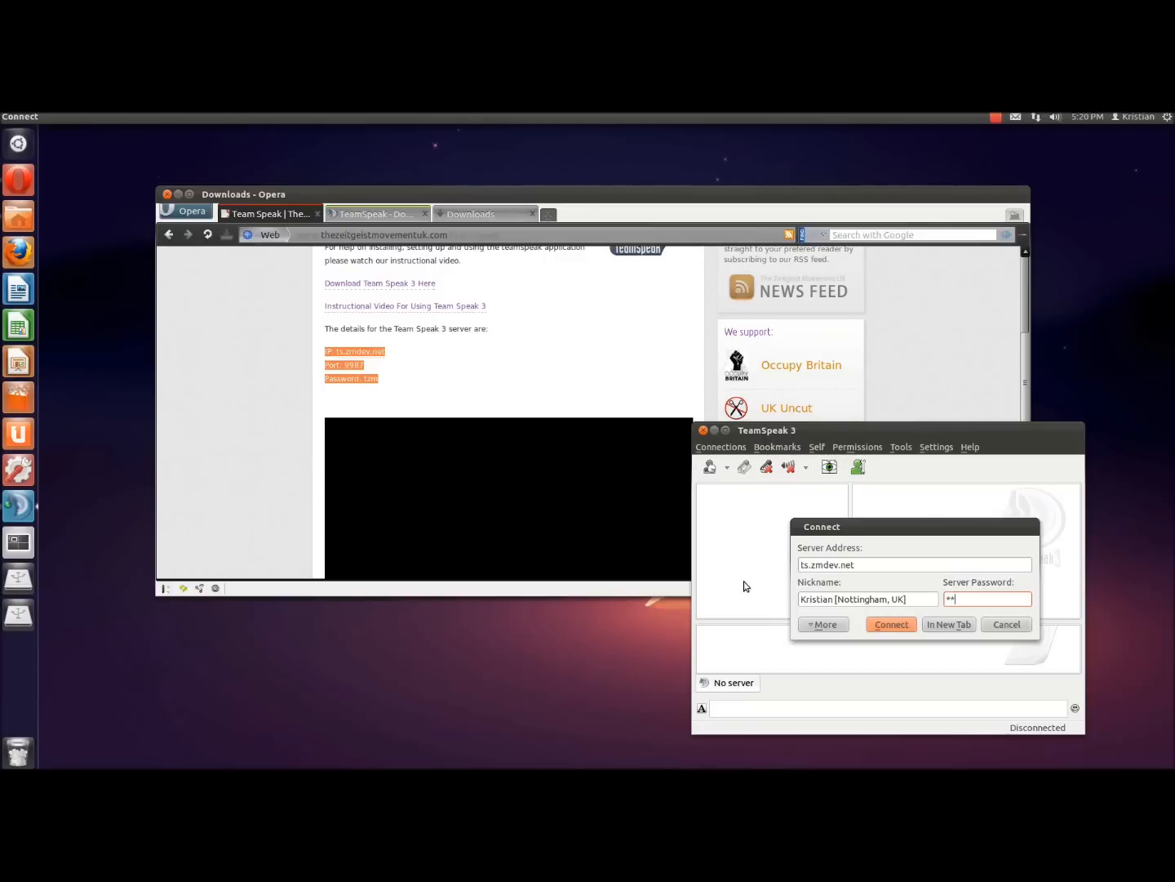
text(*)
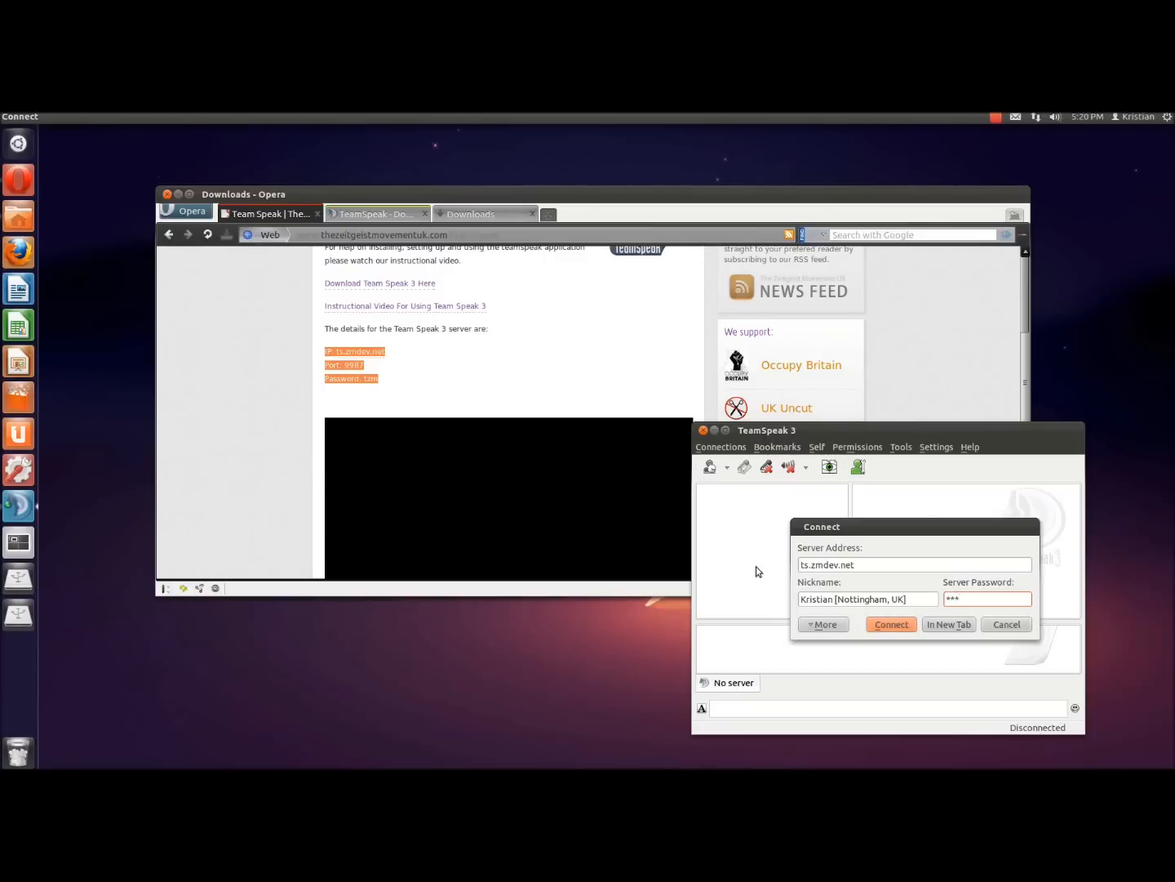
click(892, 624)
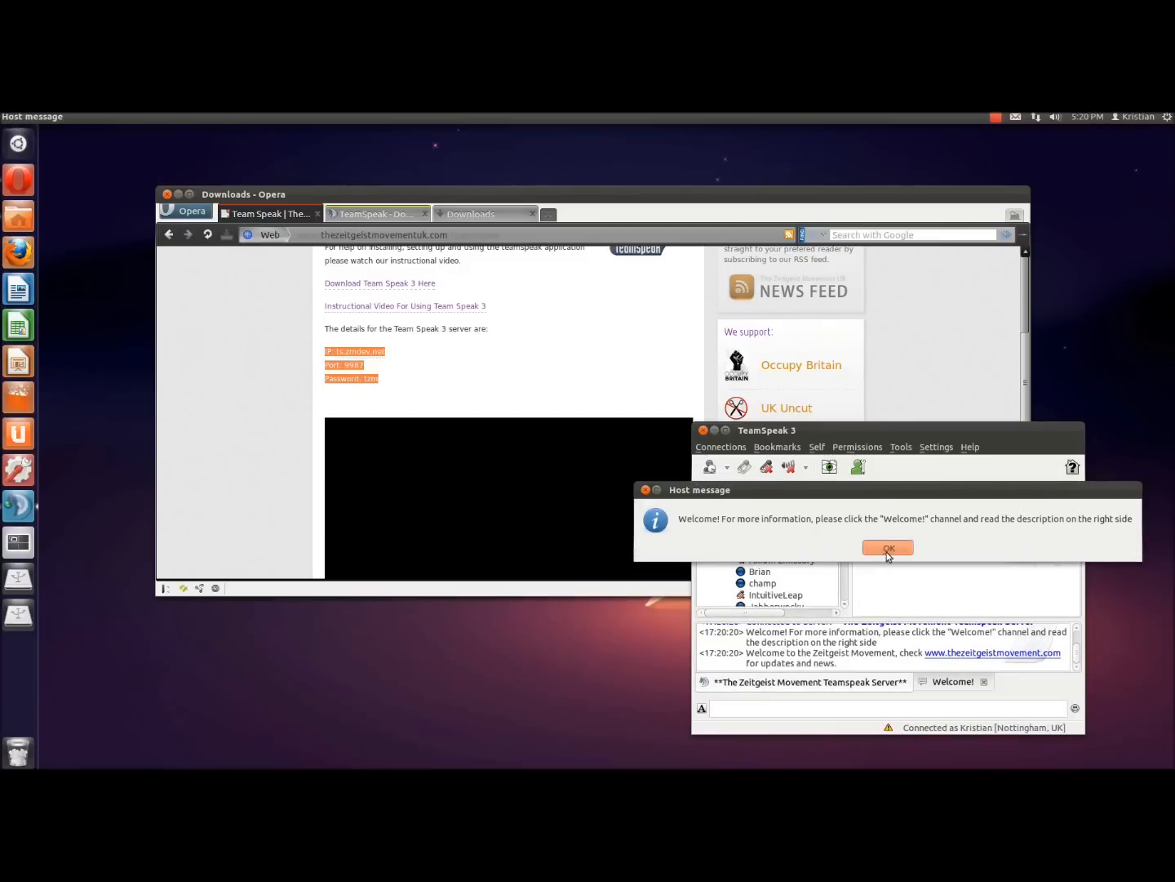
Step: Dismiss the Zeitgeist Movement server's host welcome message to reveal the channel list
click(887, 546)
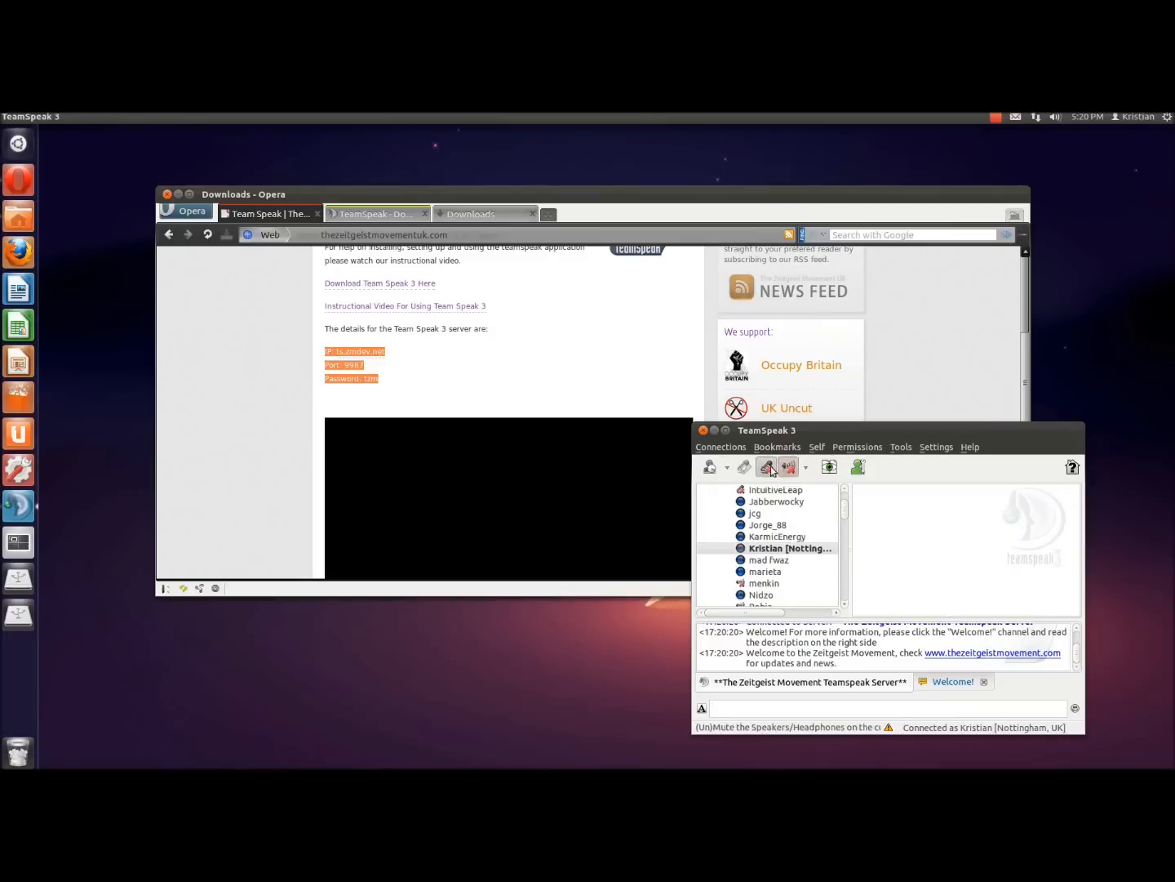
mouse_move(594, 490)
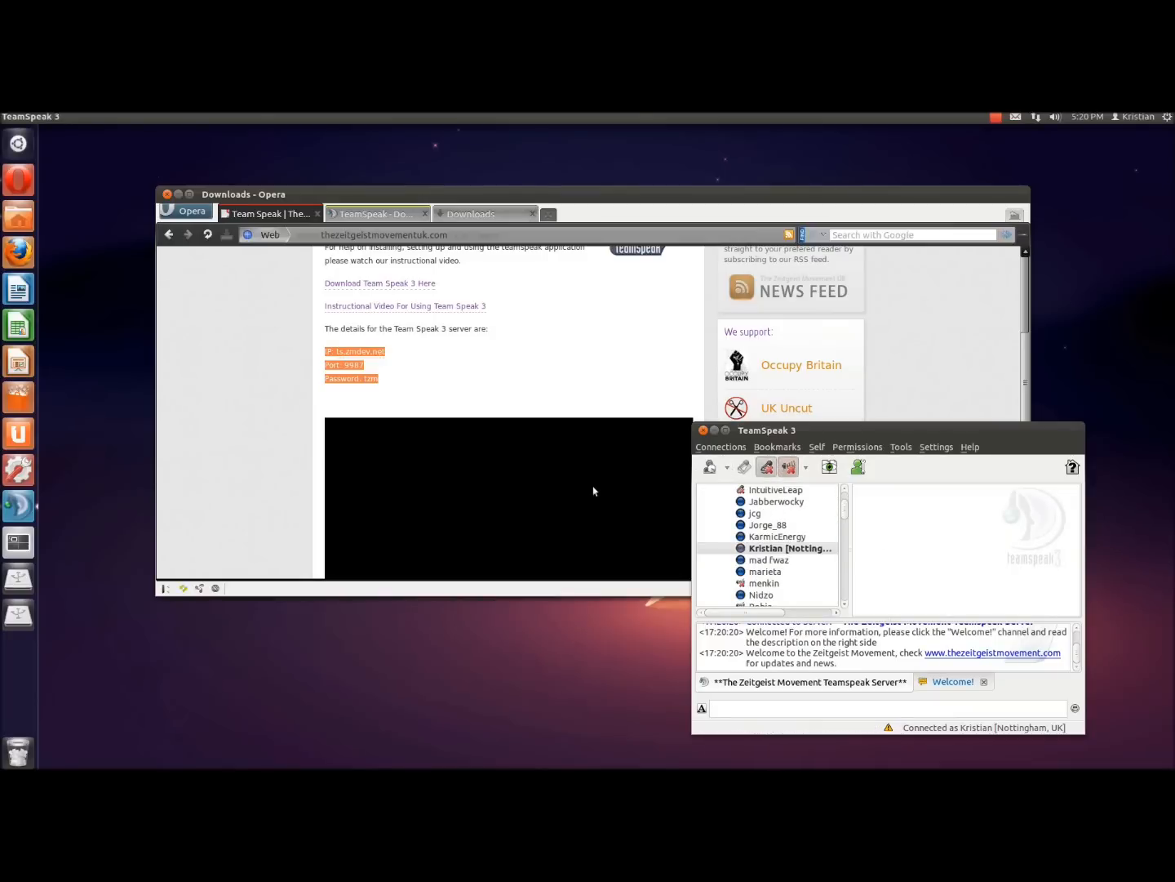
mouse_move(594, 413)
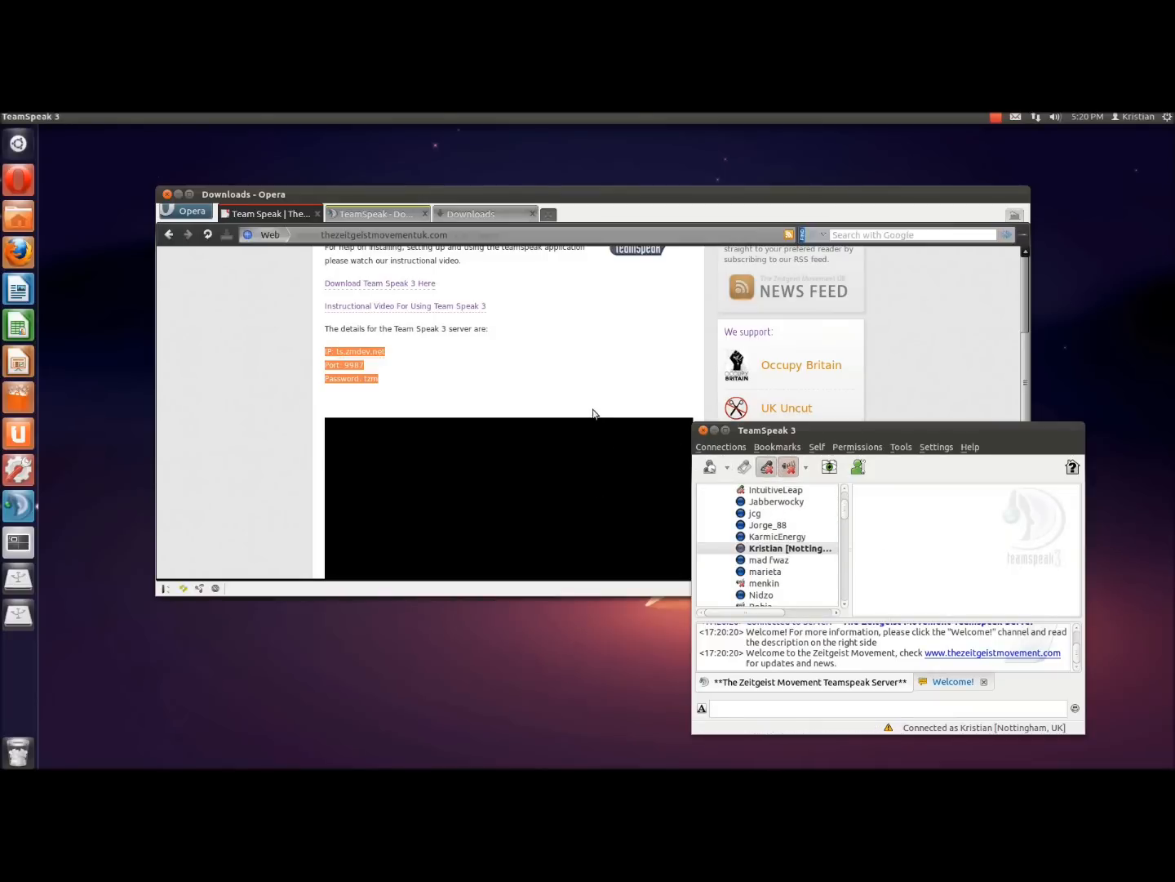